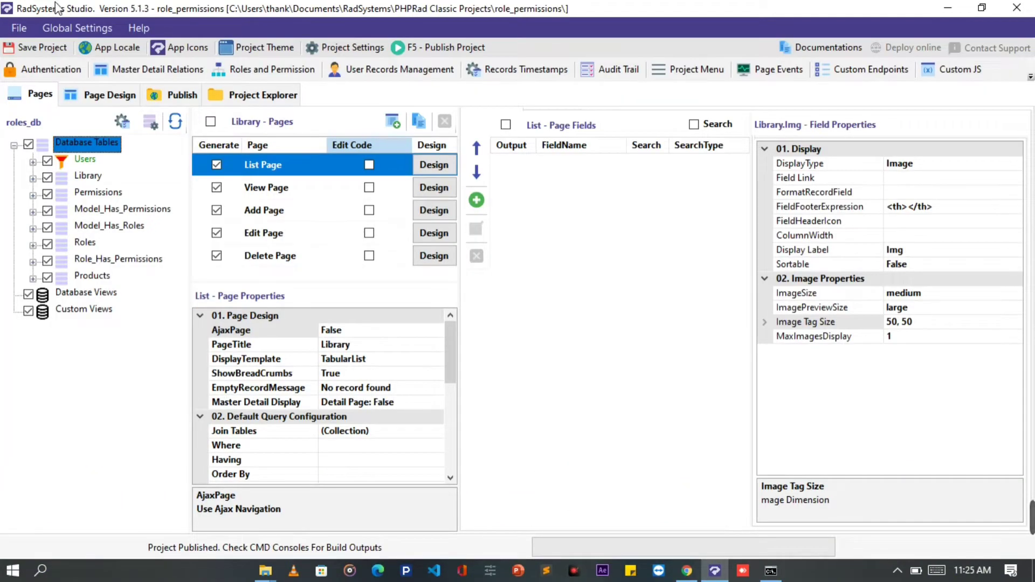
mouse_move(138, 21)
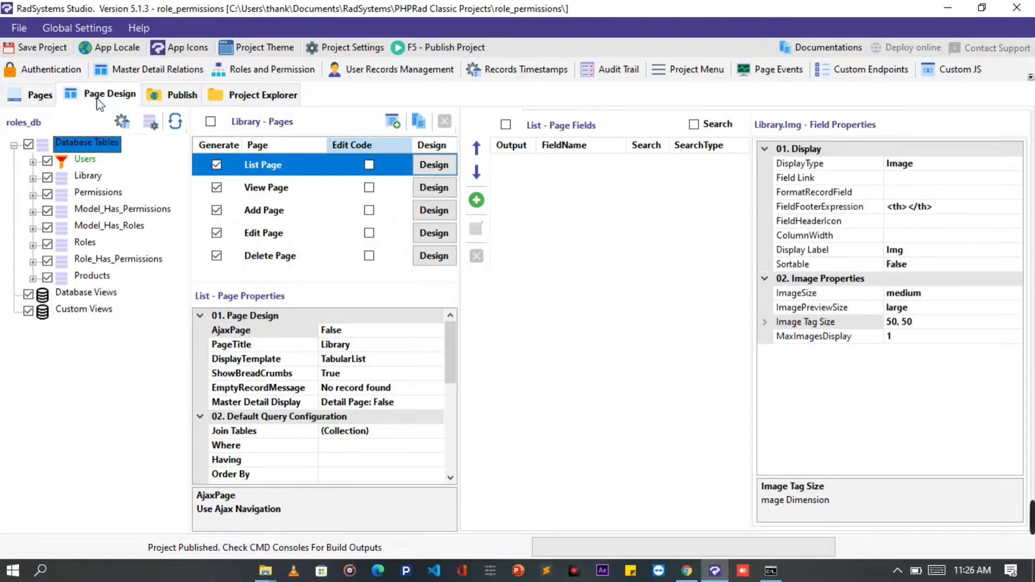
Switch to Page Design and load the Home page, which has no components yet
click(108, 94)
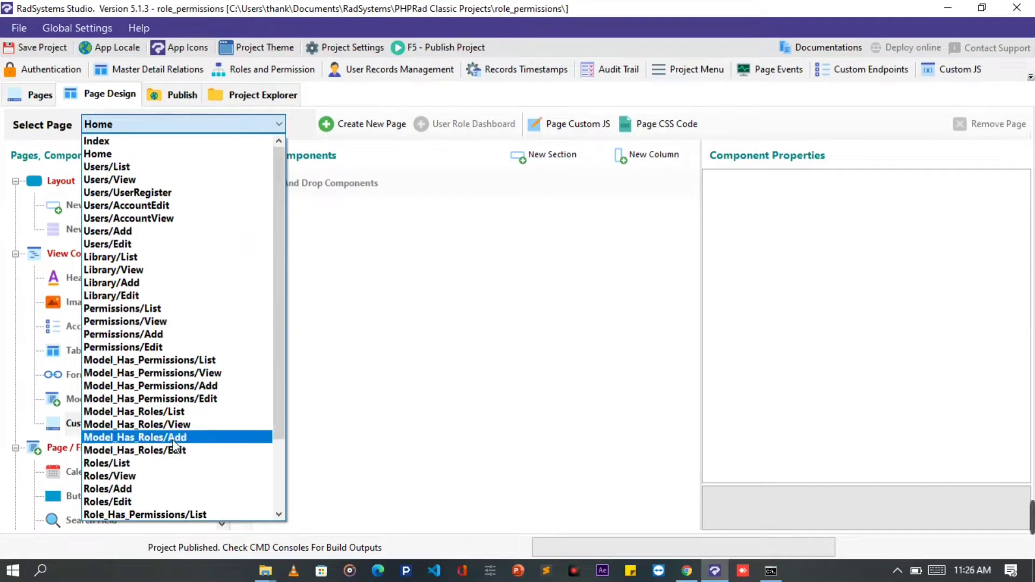
click(124, 125)
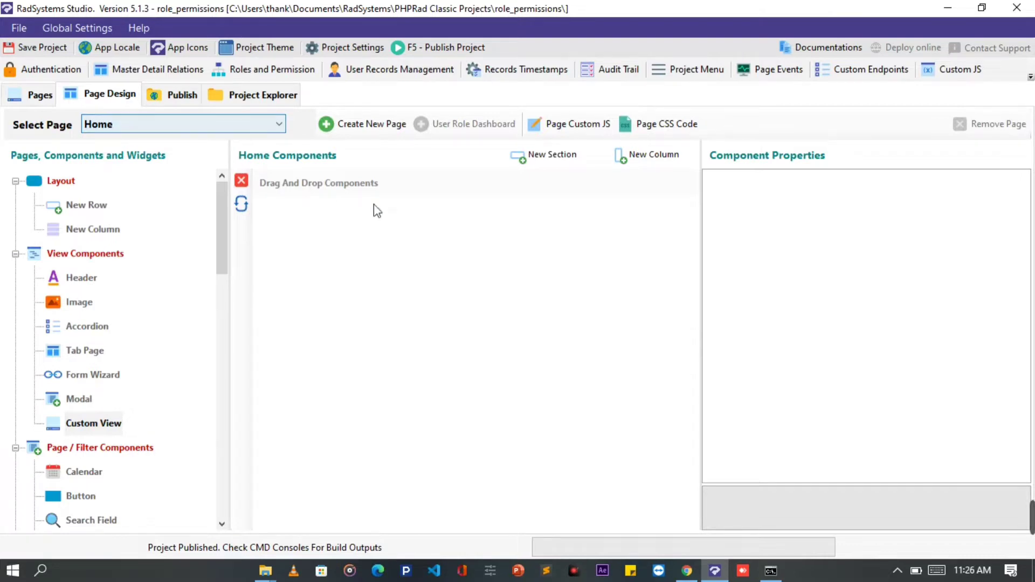
mouse_move(568, 164)
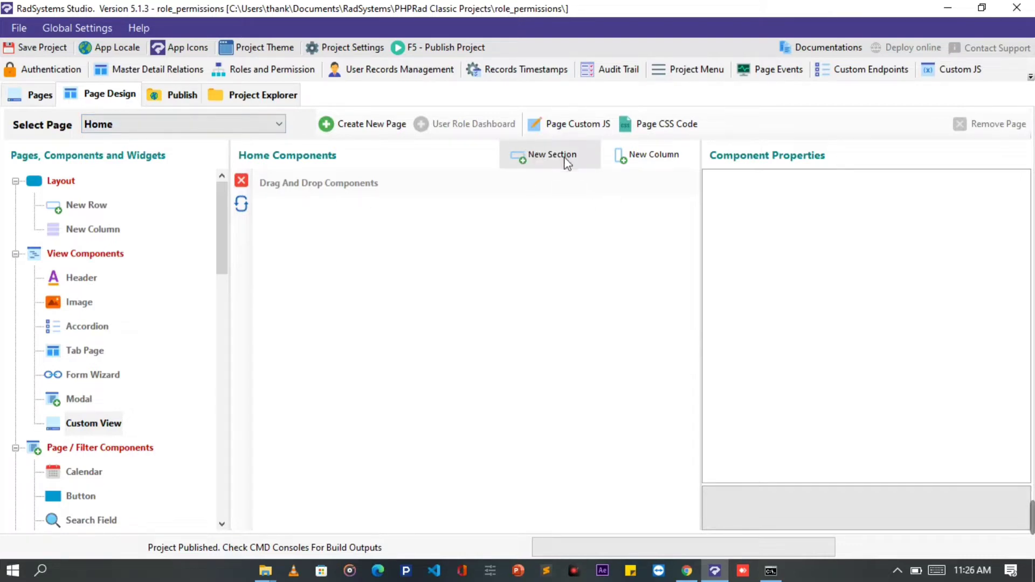
Add a new section and size its column col-12 p-0 to hold a custom view
click(550, 154)
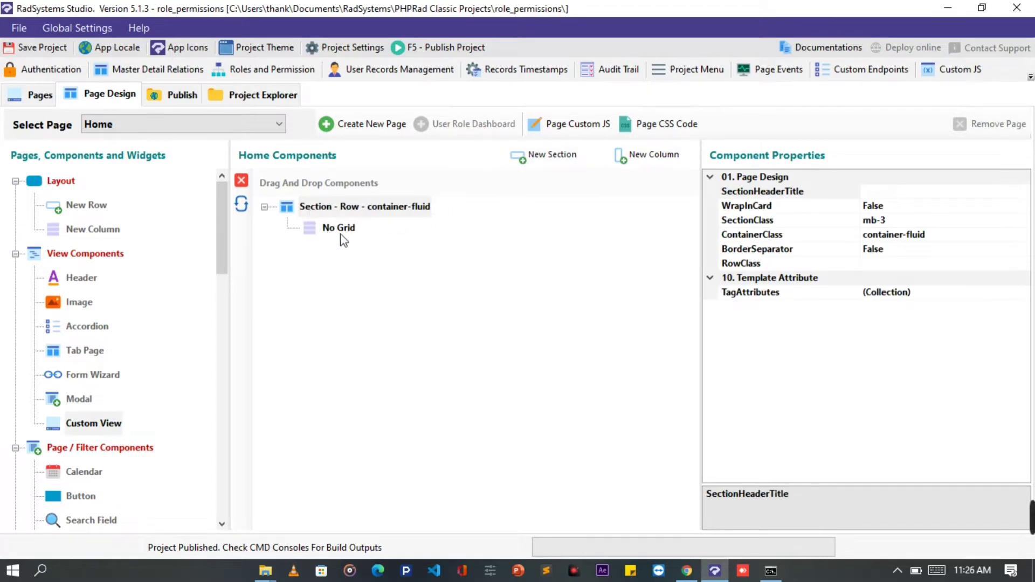
mouse_move(326, 235)
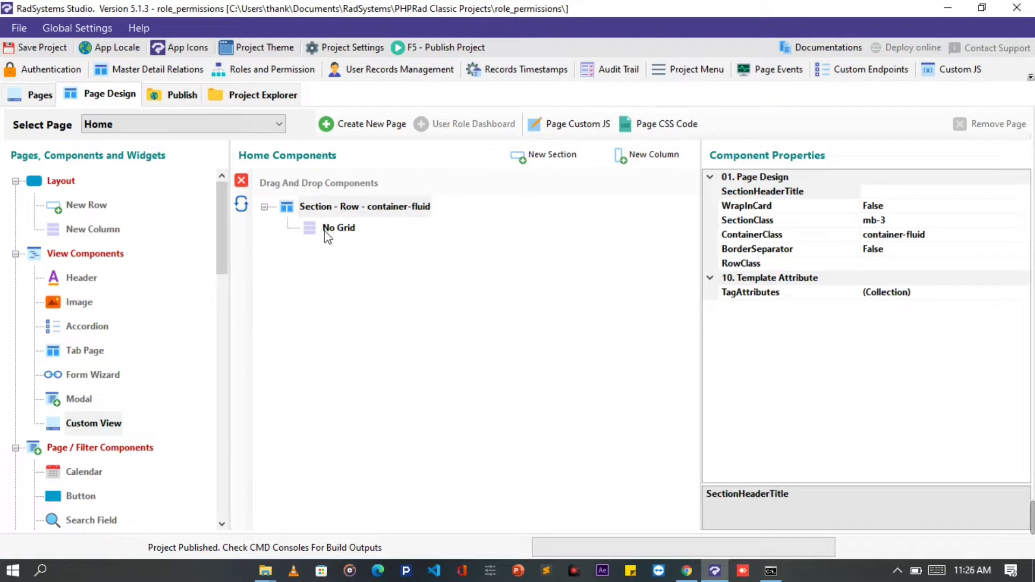
click(339, 228)
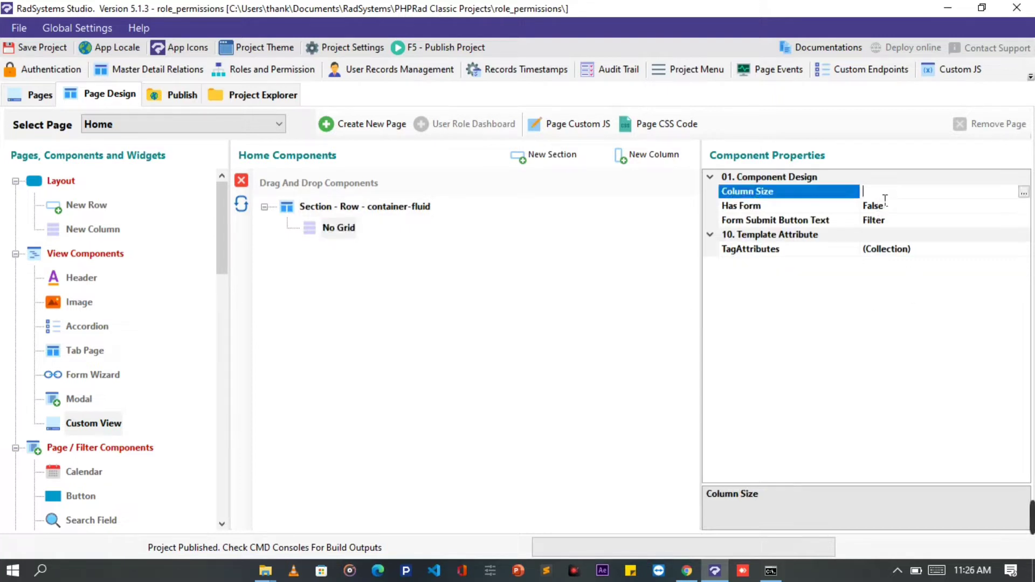
text(col-12)
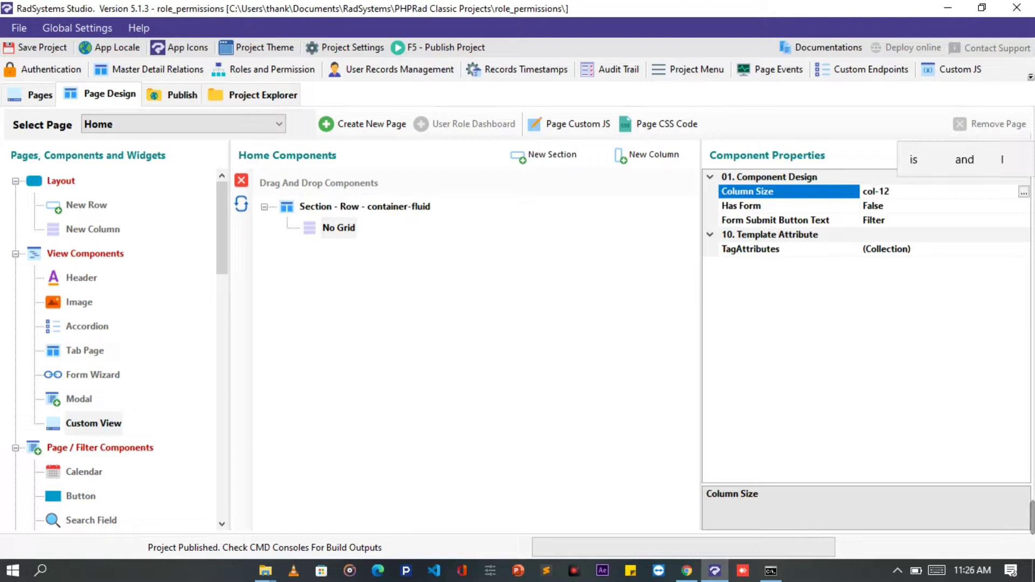
click(892, 192)
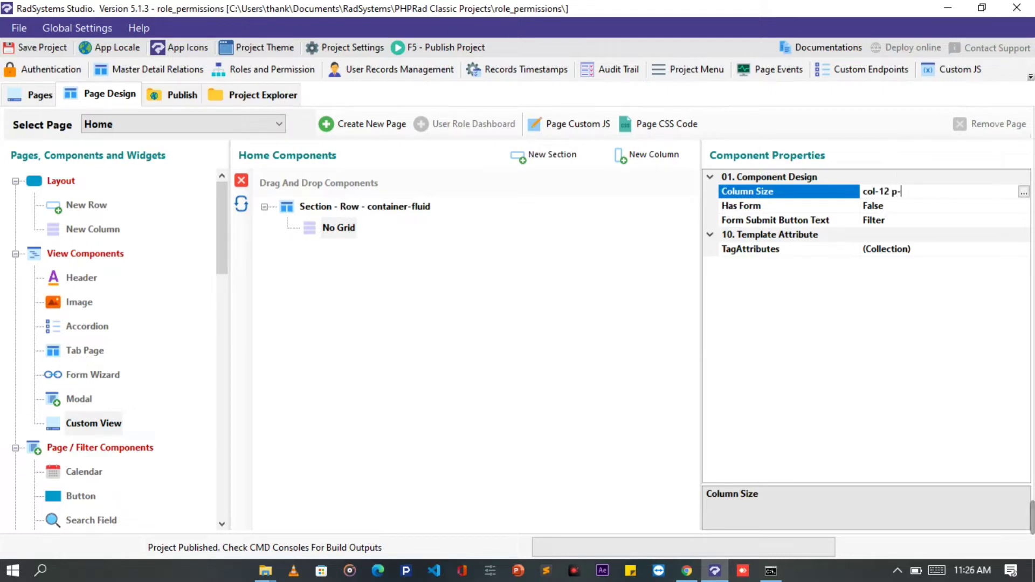
text(0)
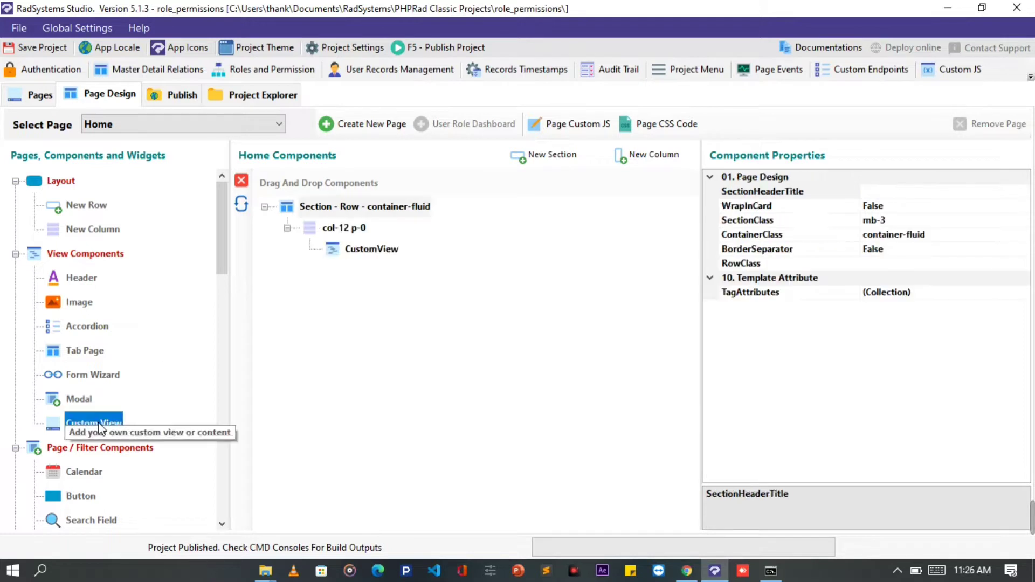
Bring up the Custom View's CustomCode property in the Code Editor
click(371, 249)
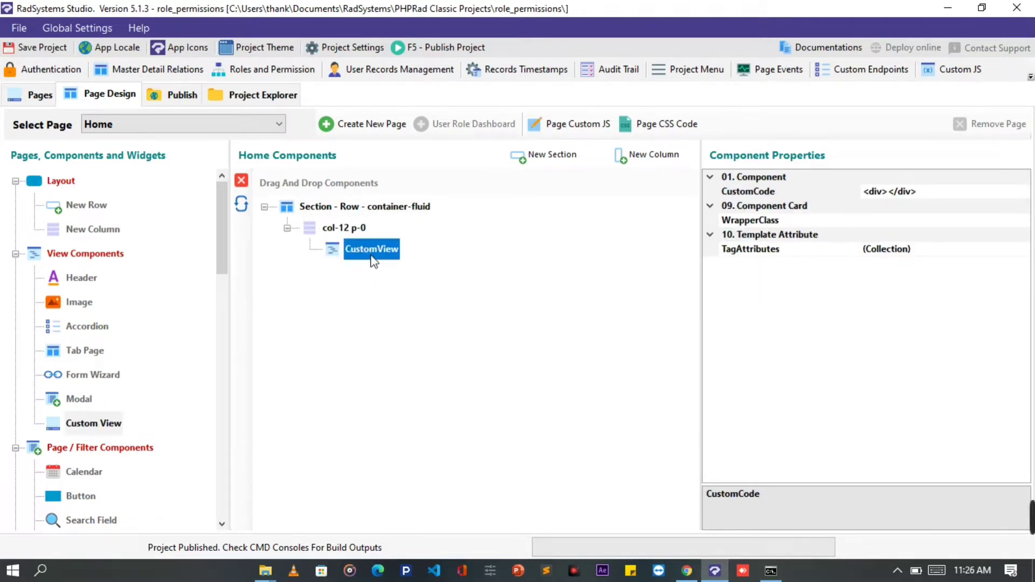
click(748, 192)
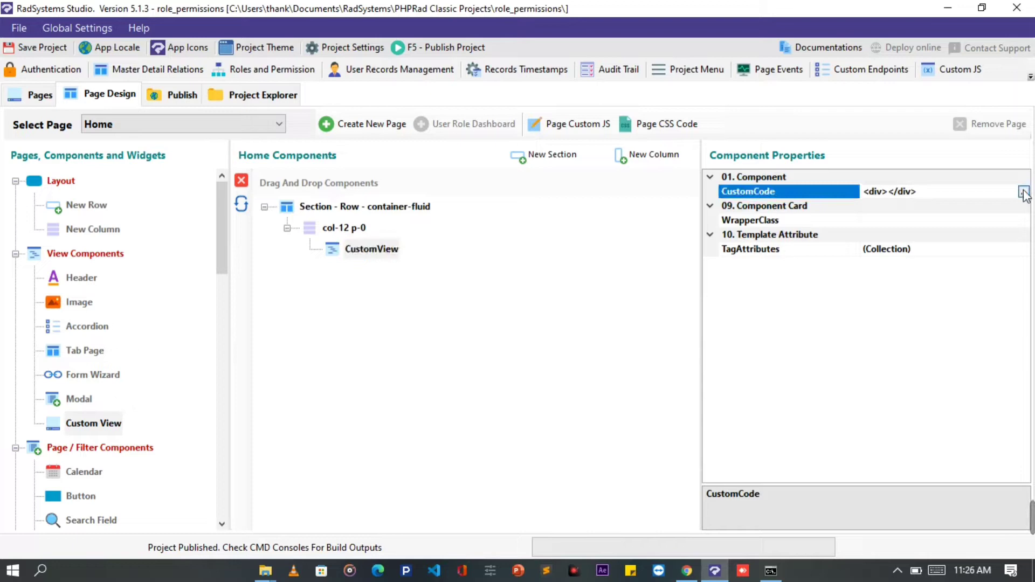
click(1023, 190)
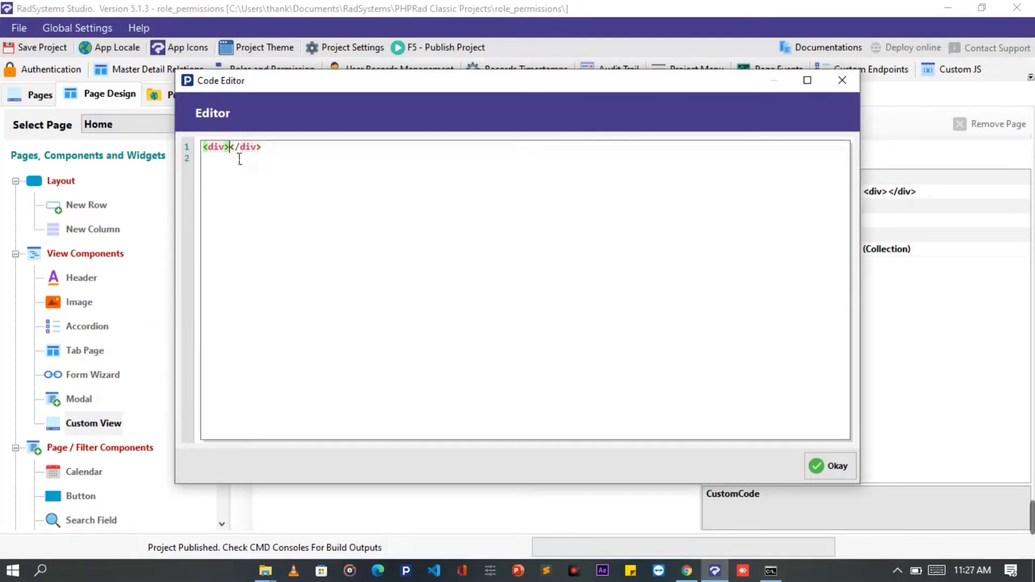
Write a carousel slide div with id slider101, carousel-inner and a first carousel-item starting an img tag
click(433, 570)
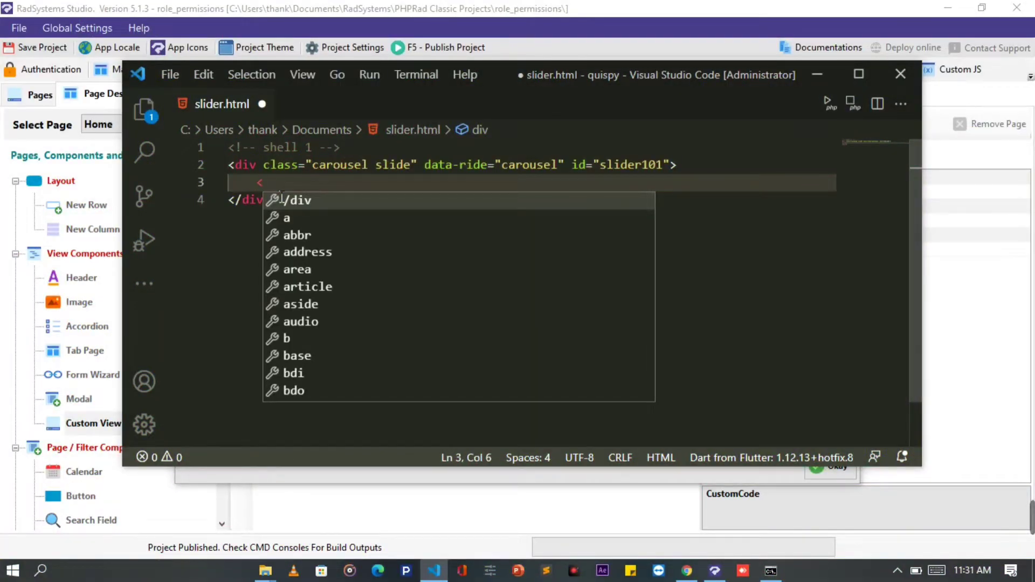
text(div class="c)
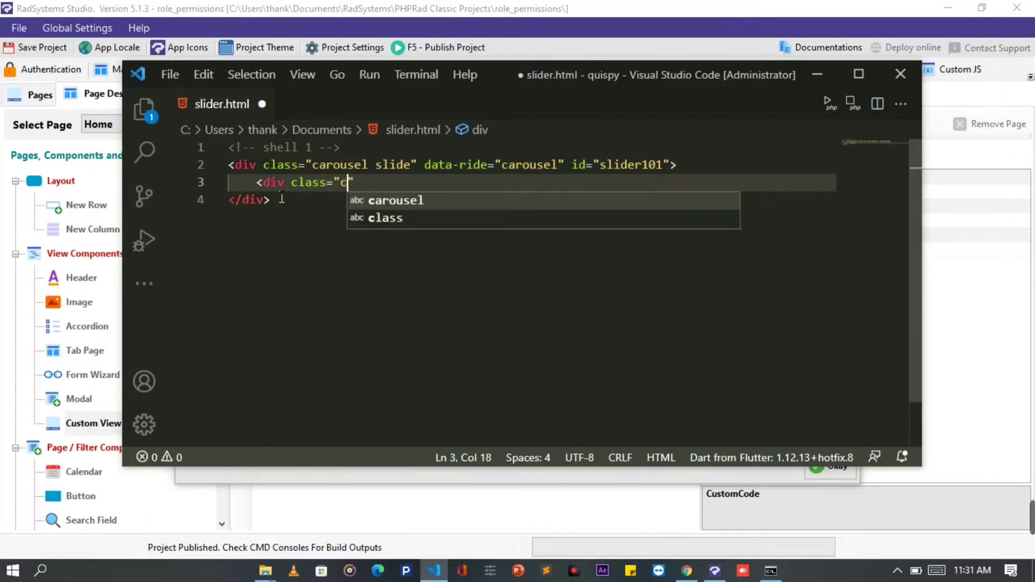
text(carousel-inner)
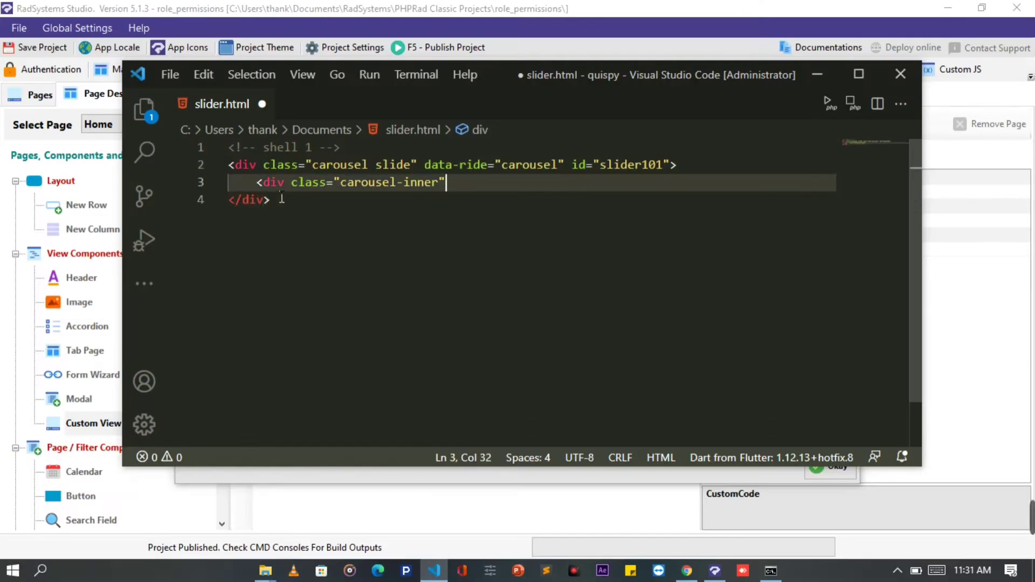
text(<div)
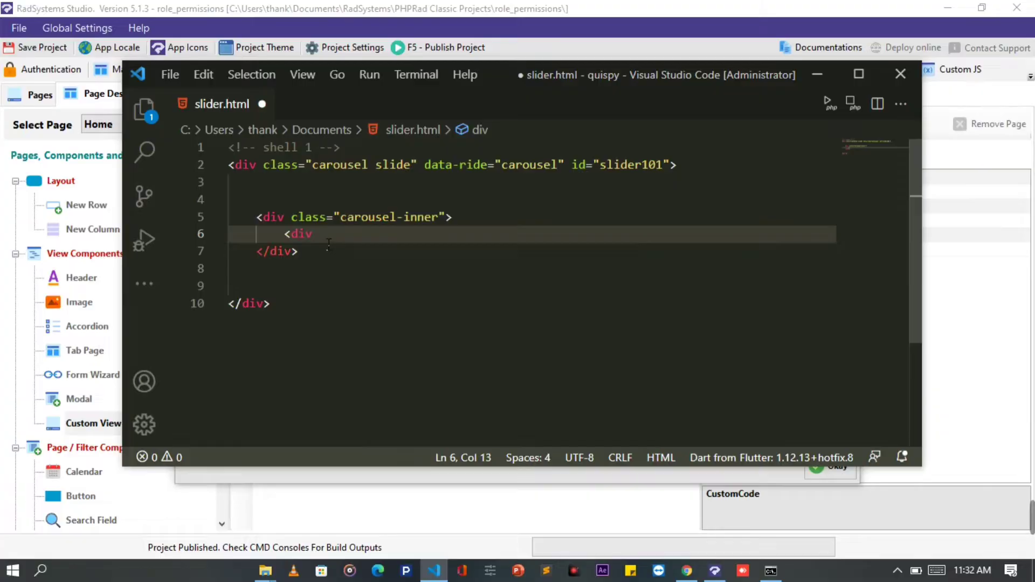
text(class="carousel-item">)
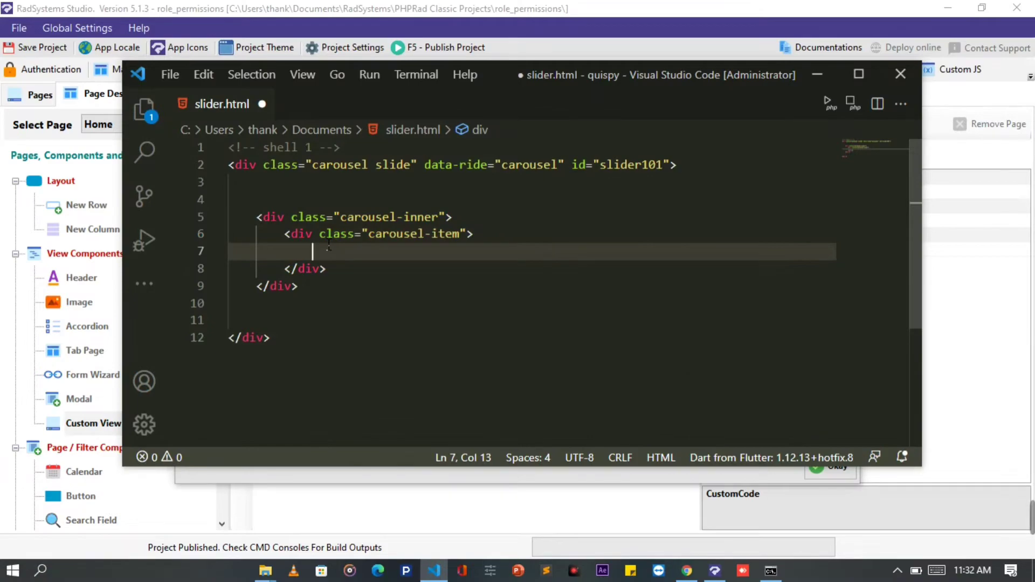
text(<img)
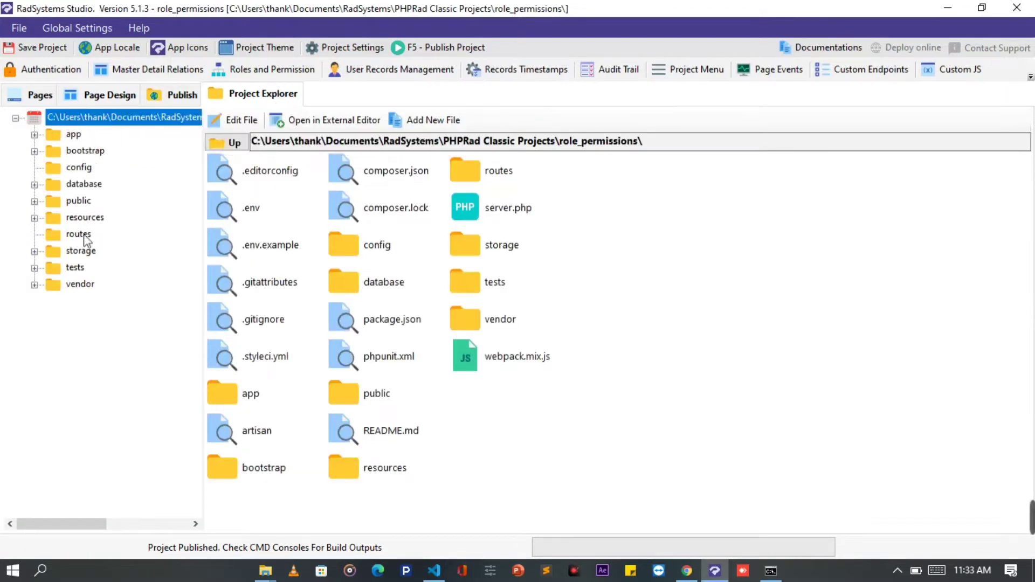
mouse_move(80, 226)
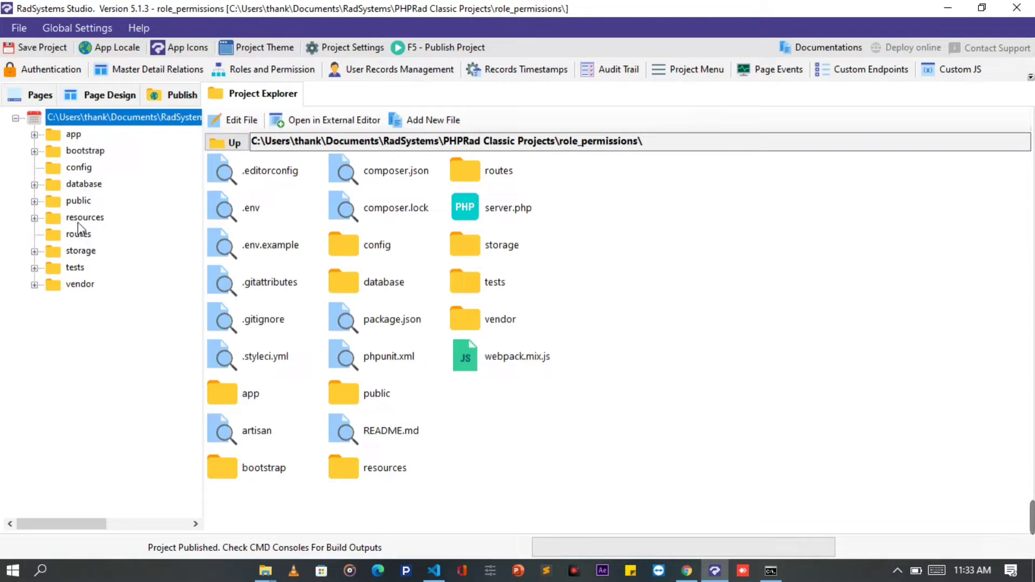
Browse Project Explorer into public/images to find the background image files
double_click(78, 201)
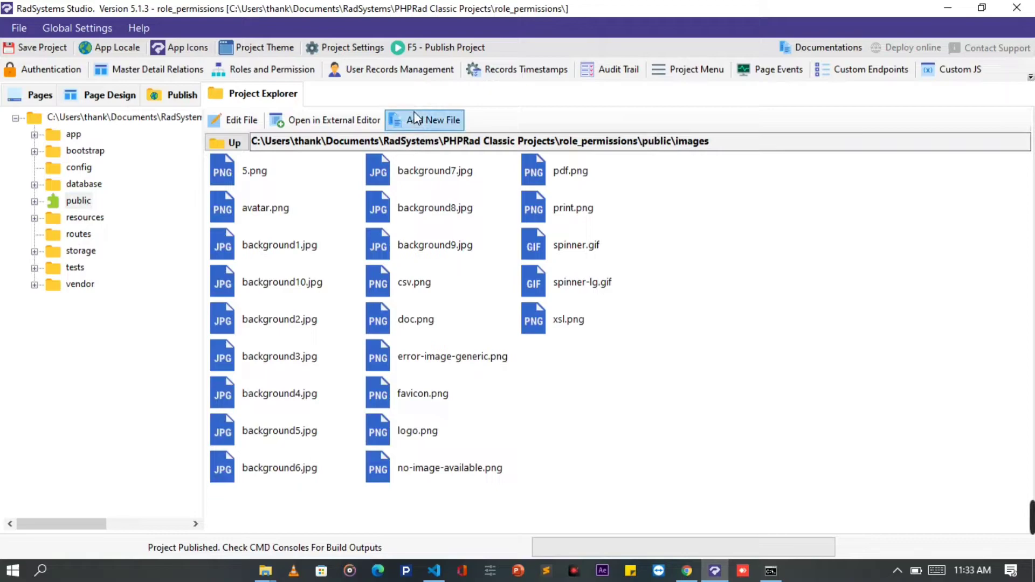
click(432, 119)
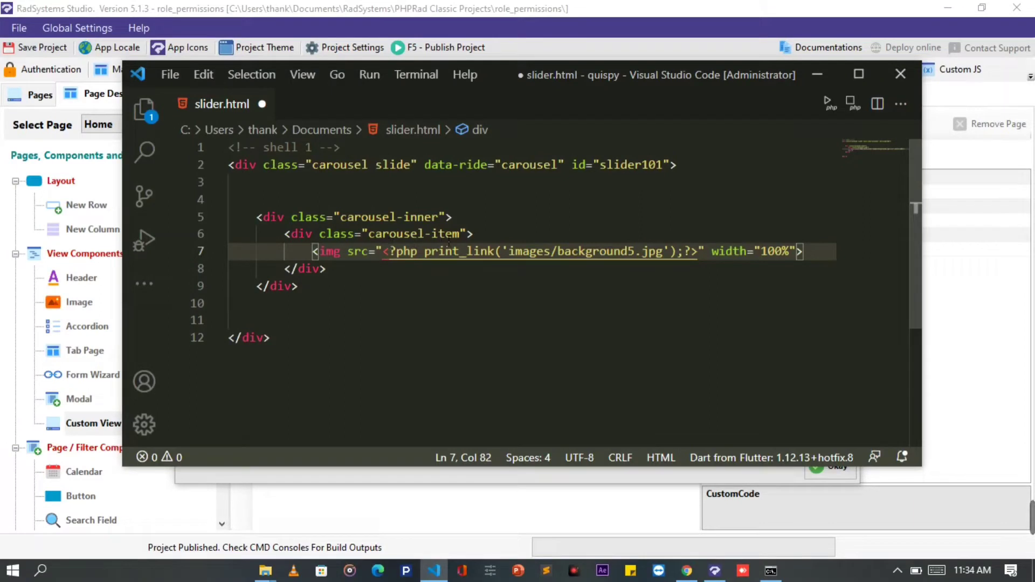
Duplicate the carousel-item into three slides for background5, 6 and 7, first marked active
key(Enter)
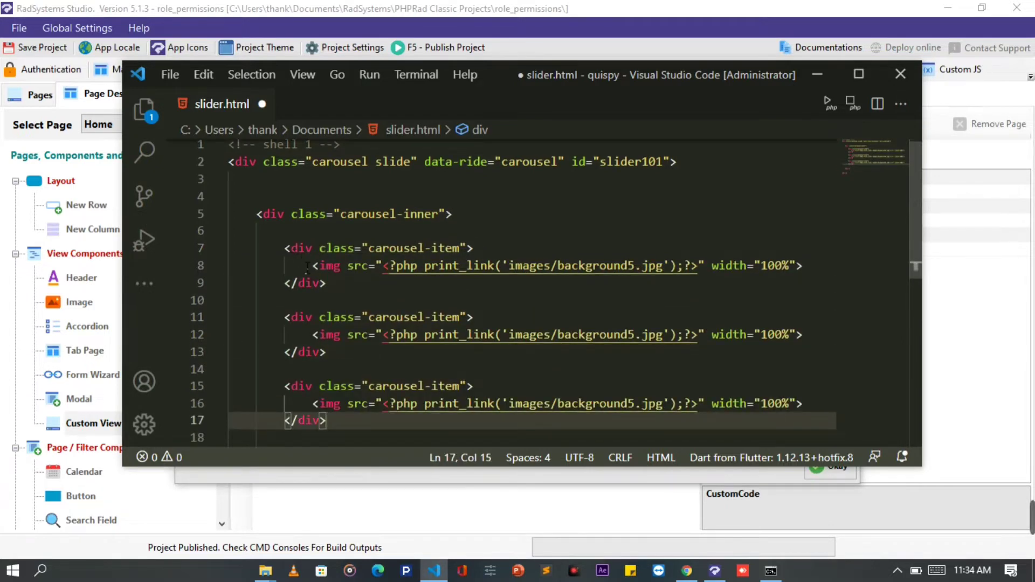
scroll(down, 3)
text( active)
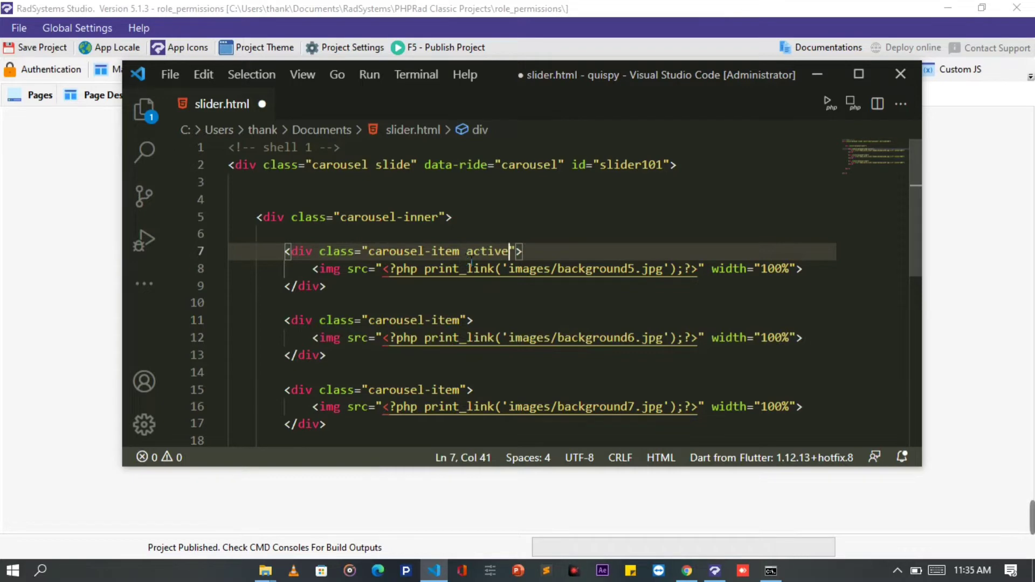
mouse_move(688, 378)
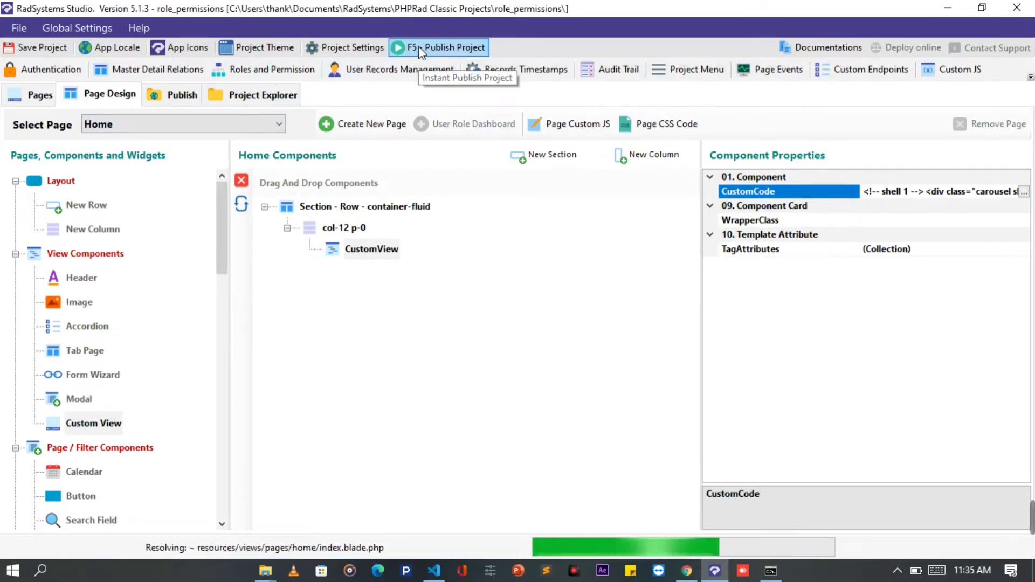
Publish the project with the slider code and switch to Chrome to preview
click(439, 47)
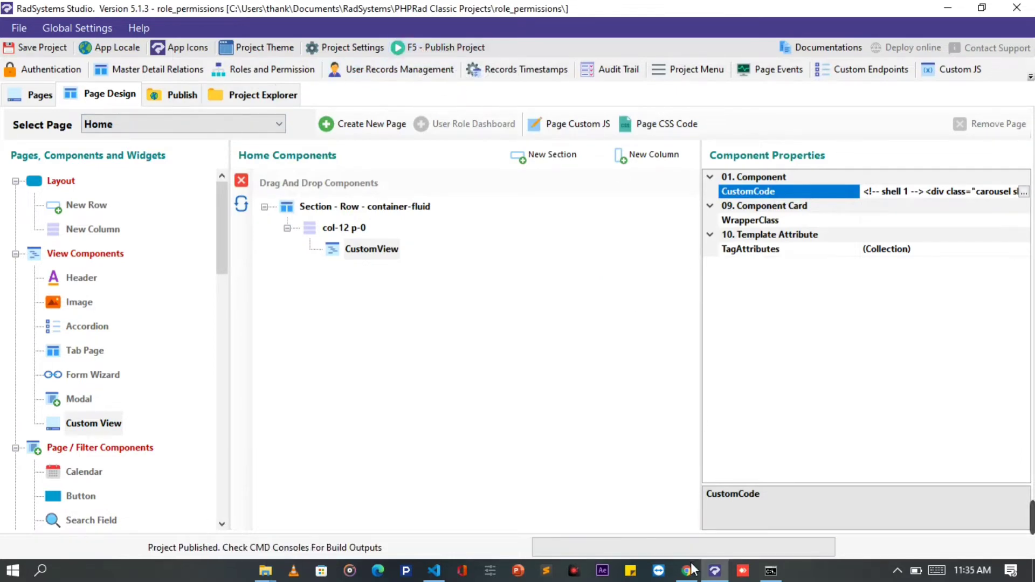
click(684, 570)
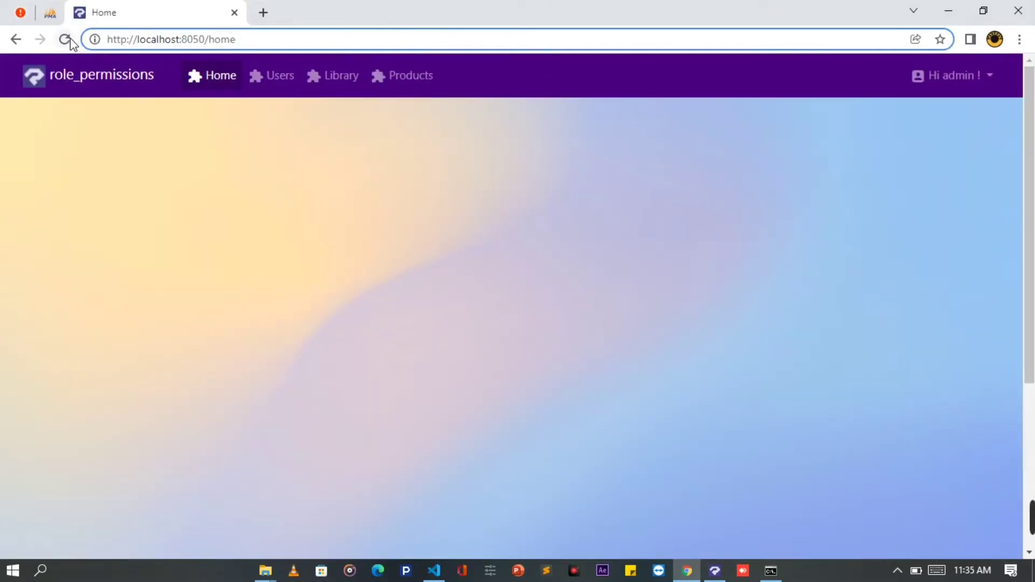
Reload the Home page and watch the carousel advance to the next background image
click(64, 39)
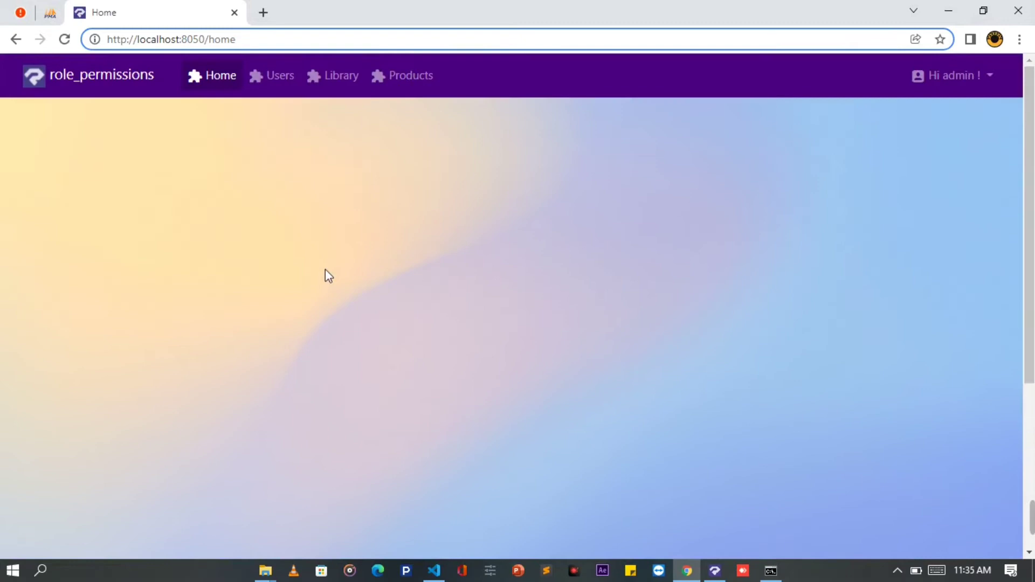
mouse_move(531, 92)
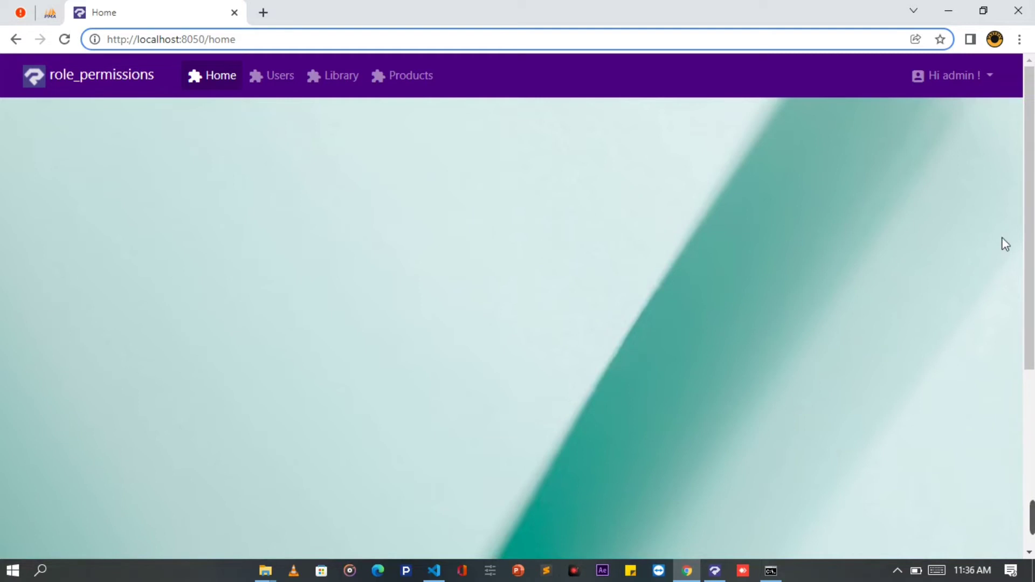
click(433, 570)
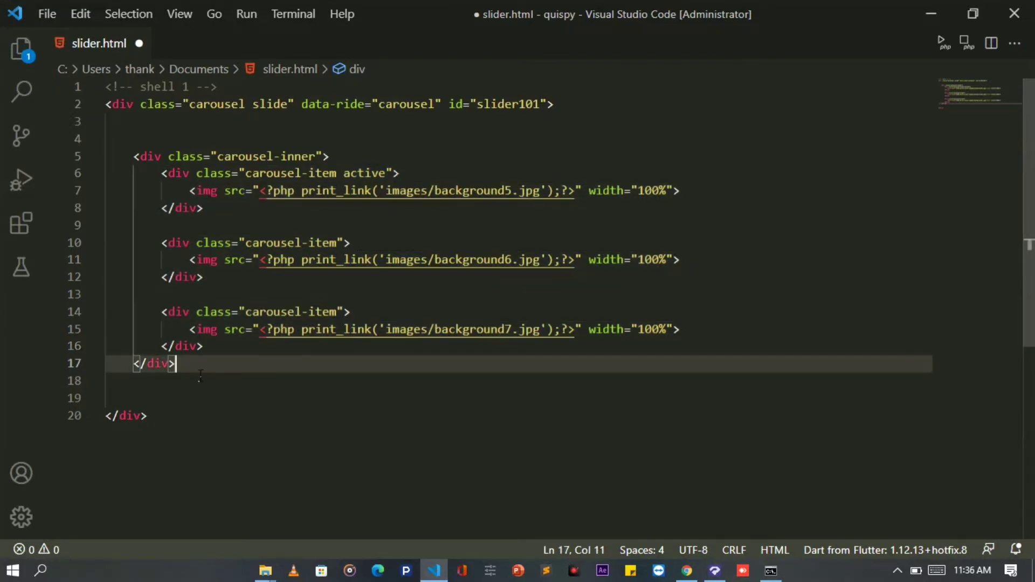
Add a carousel-control-prev link with a carousel-control-prev-icon span after carousel-inner
text(<a class=)
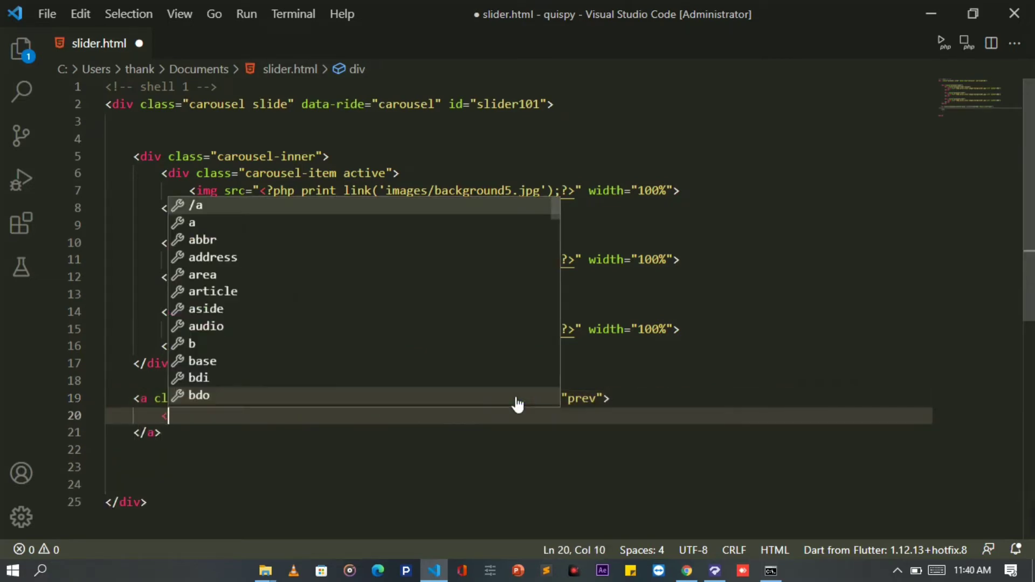
text(span class="")
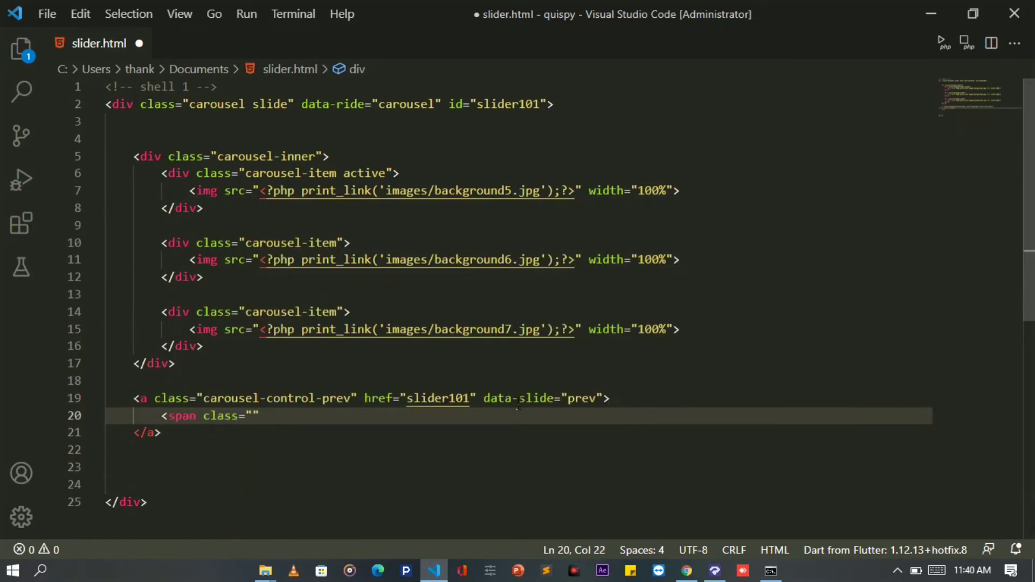
text(></span>)
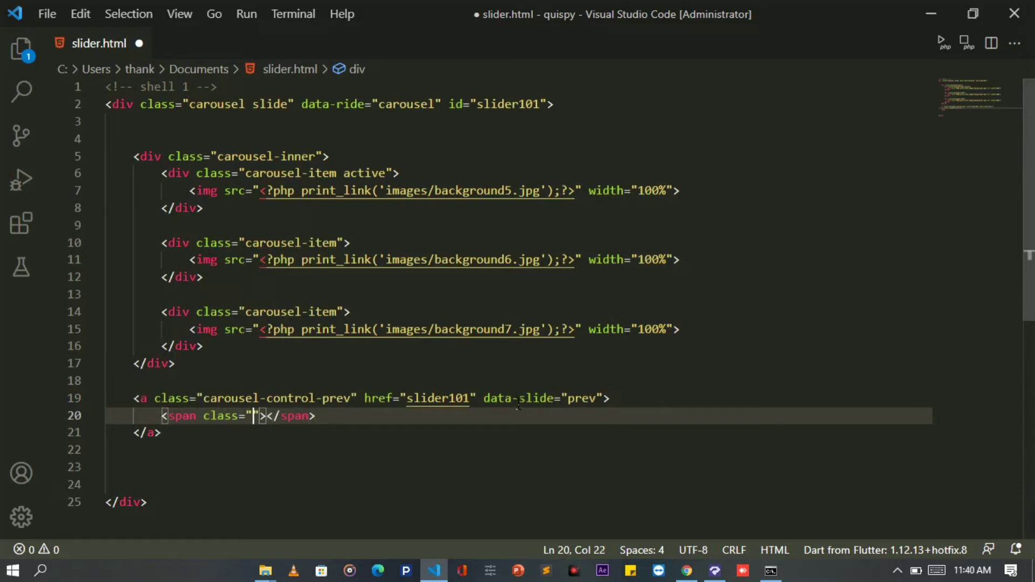
text(carousel-control-prev-)
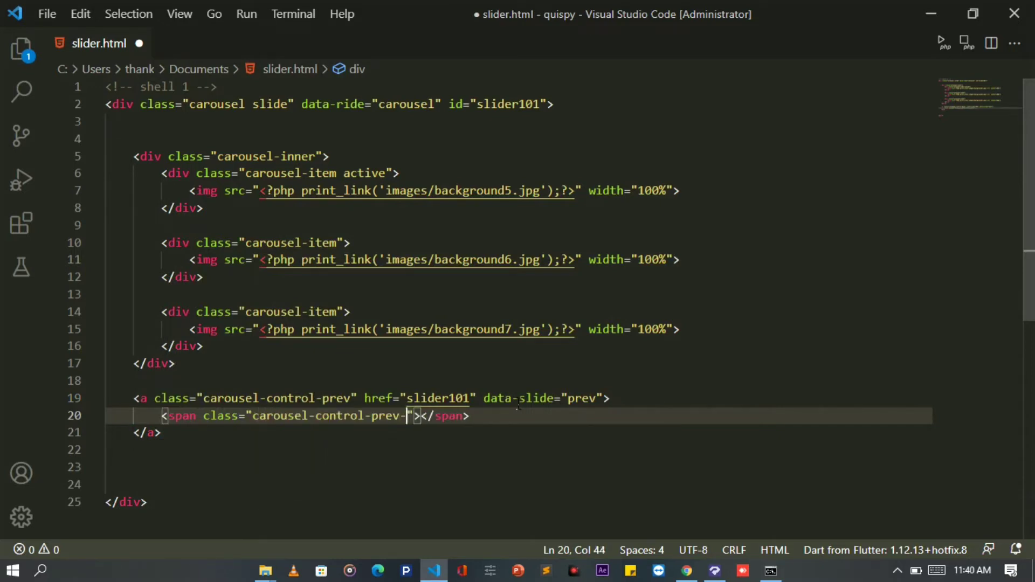
text(icon)
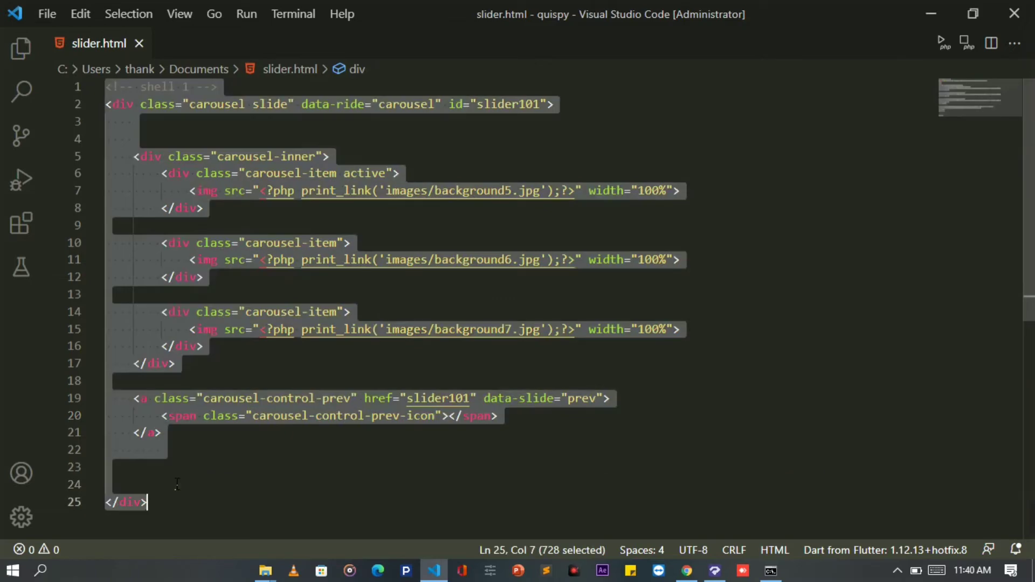
mouse_move(436, 571)
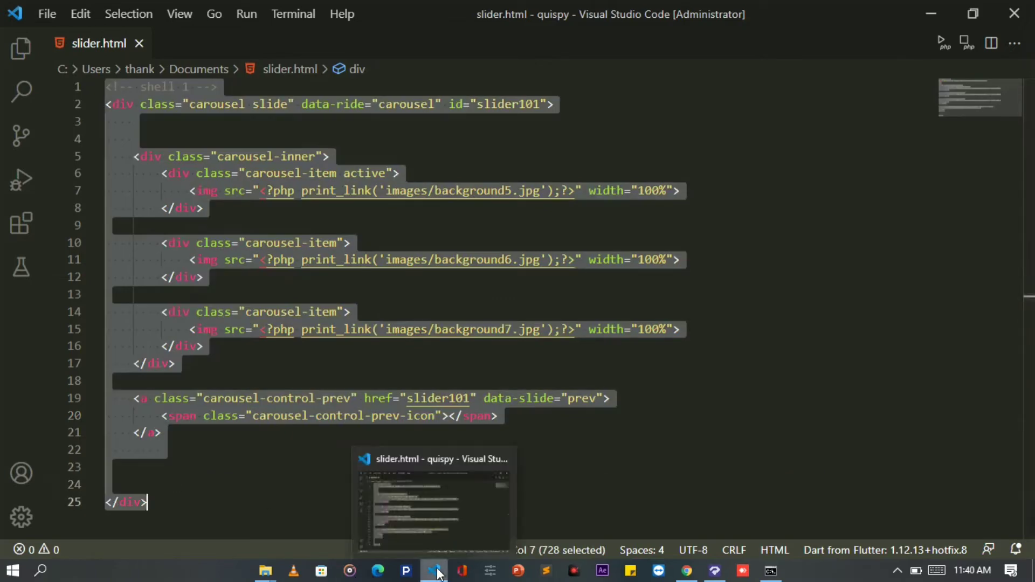
Paste the slider markup with the prev control over the old custom code, confirm it, and publish
click(407, 570)
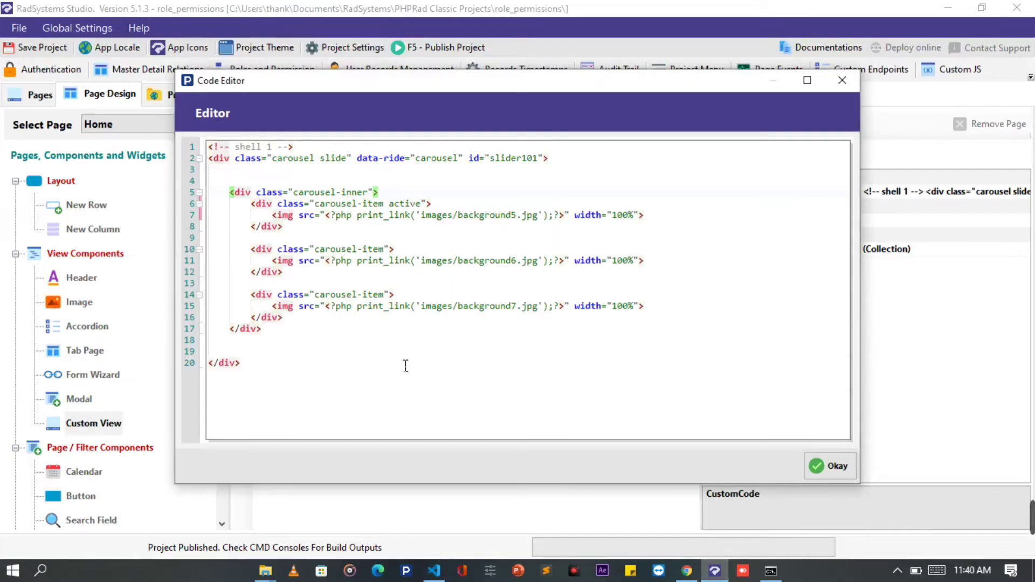
text(<a class="carousel-control-prev" href="slider101" data-slide="prev">)
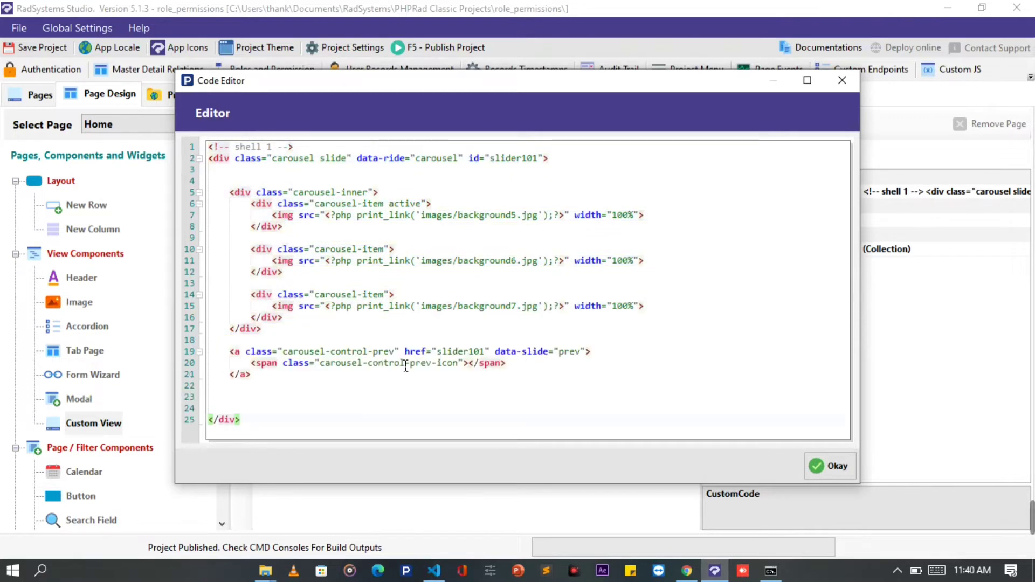
mouse_move(817, 467)
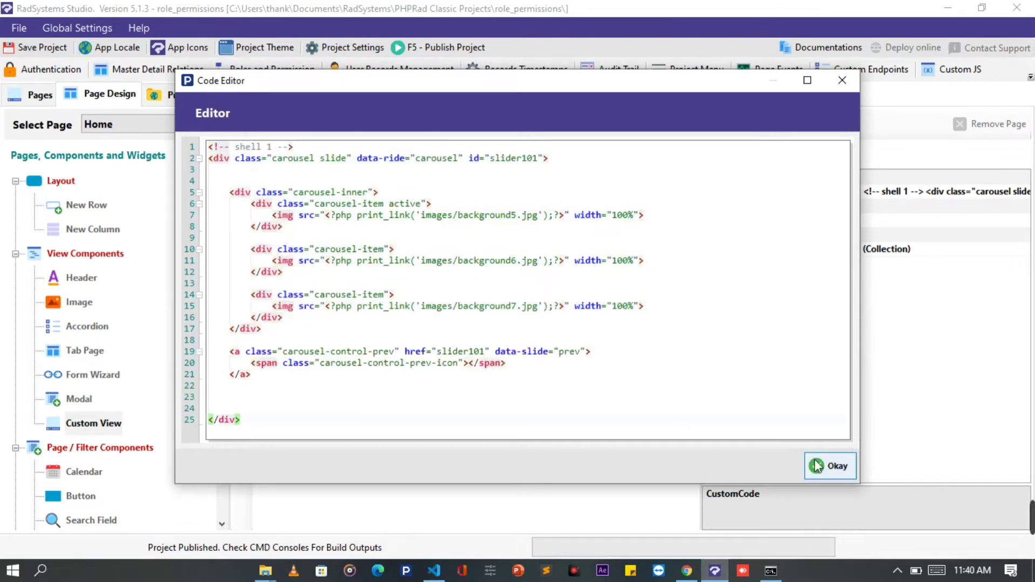
click(830, 466)
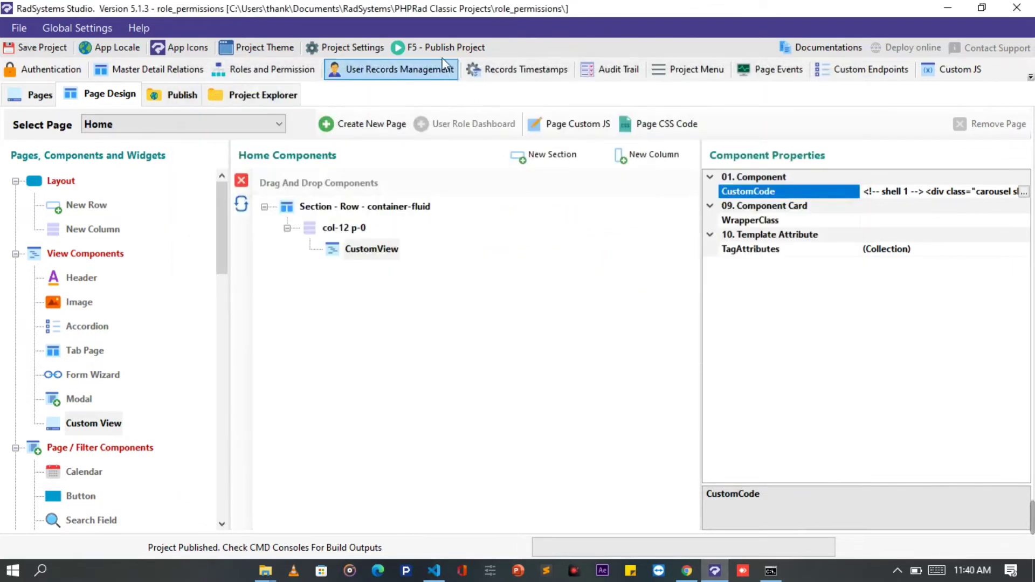
click(440, 47)
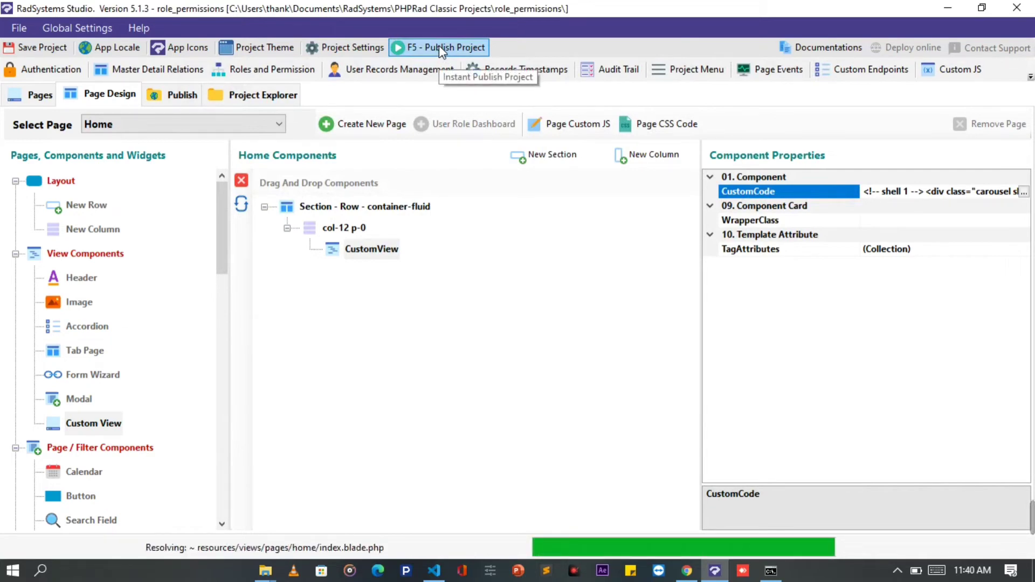
click(446, 47)
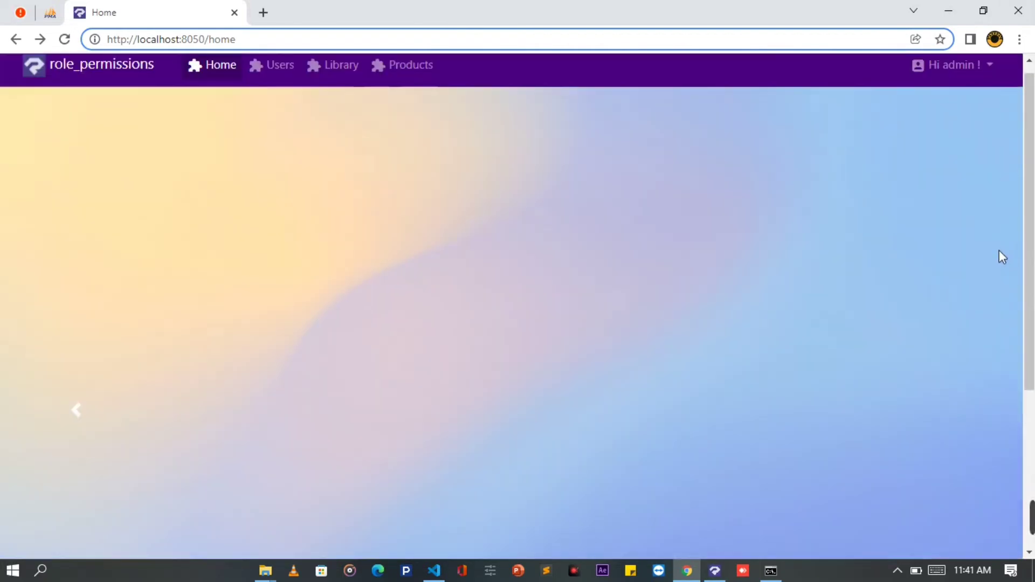
Scroll down the refreshed home page to see the carousel's previous-slide arrow
scroll(down, 3)
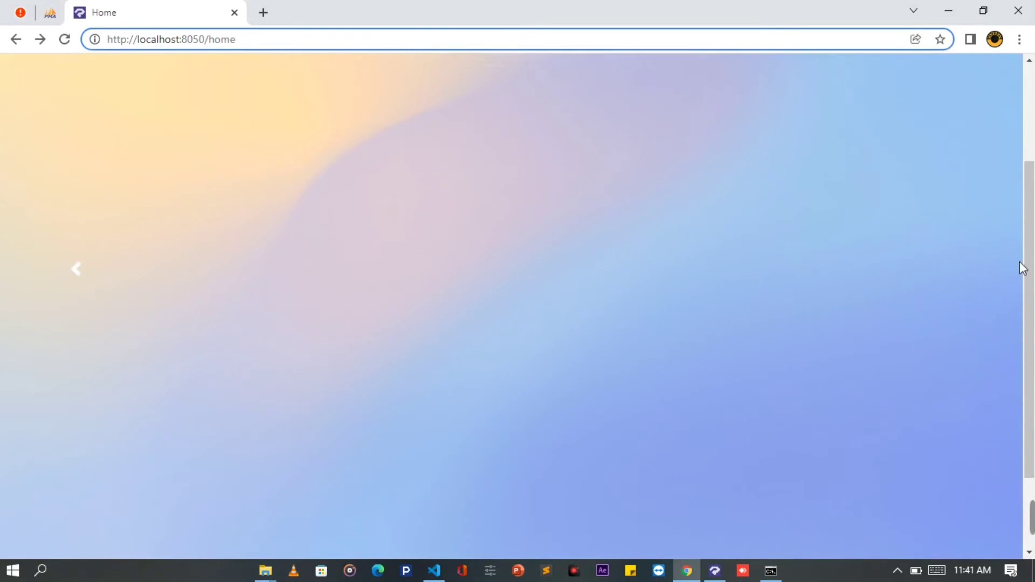
mouse_move(21, 220)
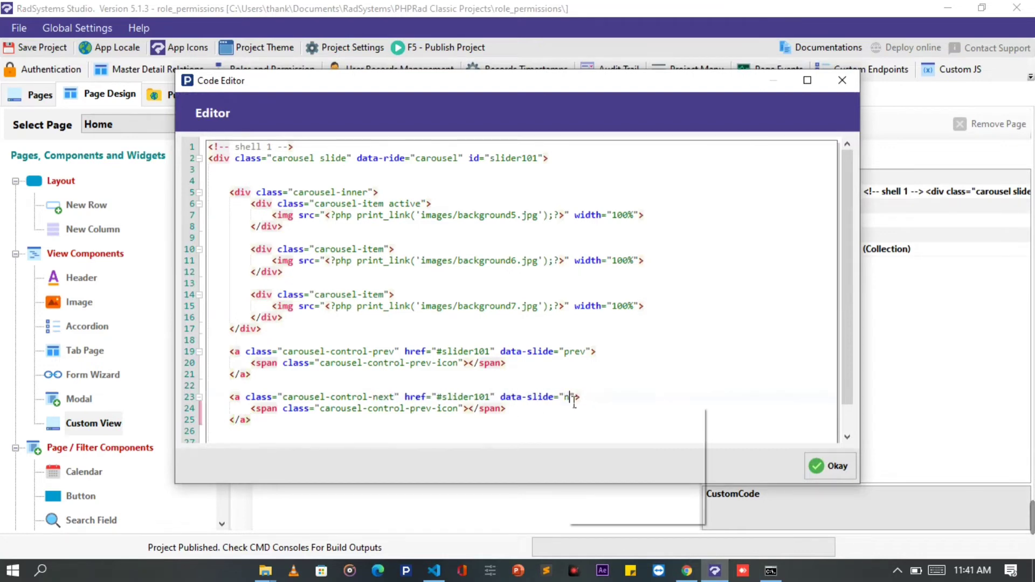
Finish the control as data-slide "next" with carousel-control-next-icon, confirm with Okay, republish and switch to Chrome
text(ext)
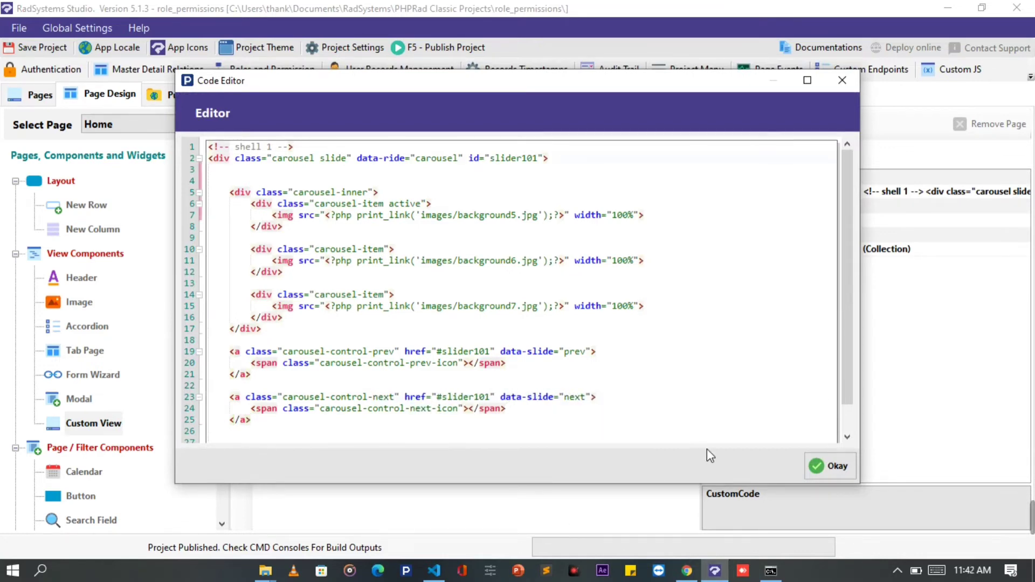
click(831, 466)
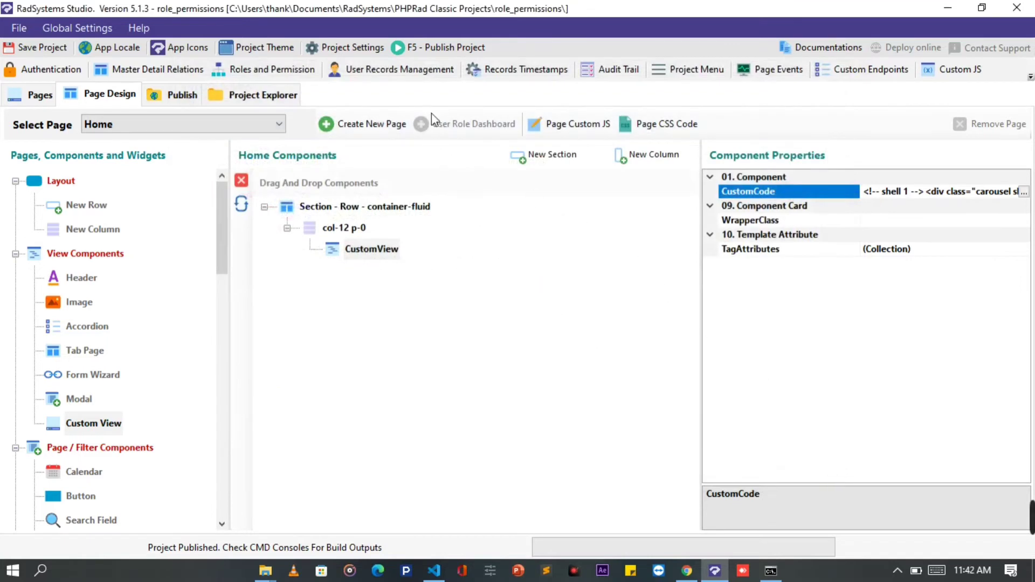
click(447, 47)
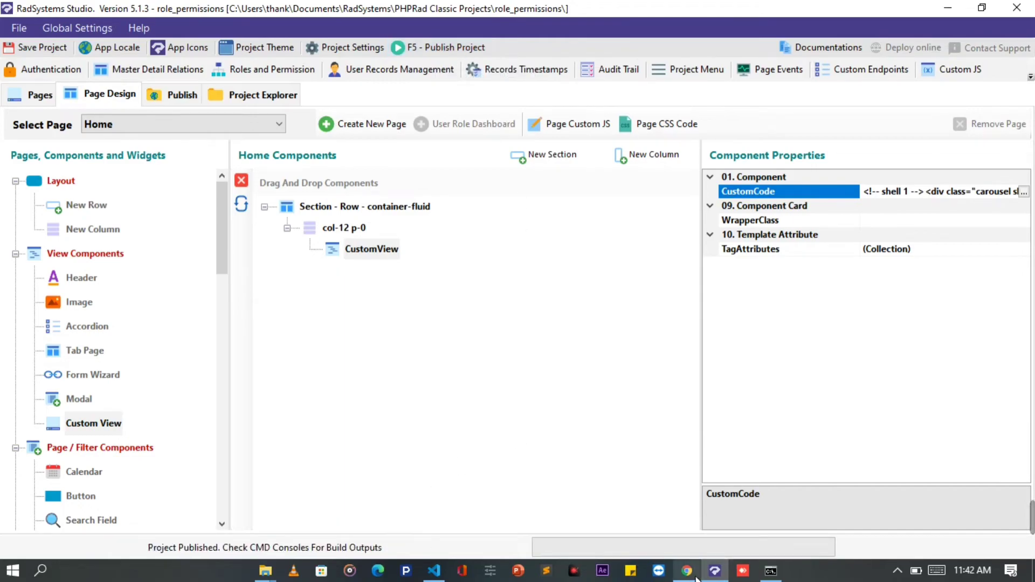
click(686, 572)
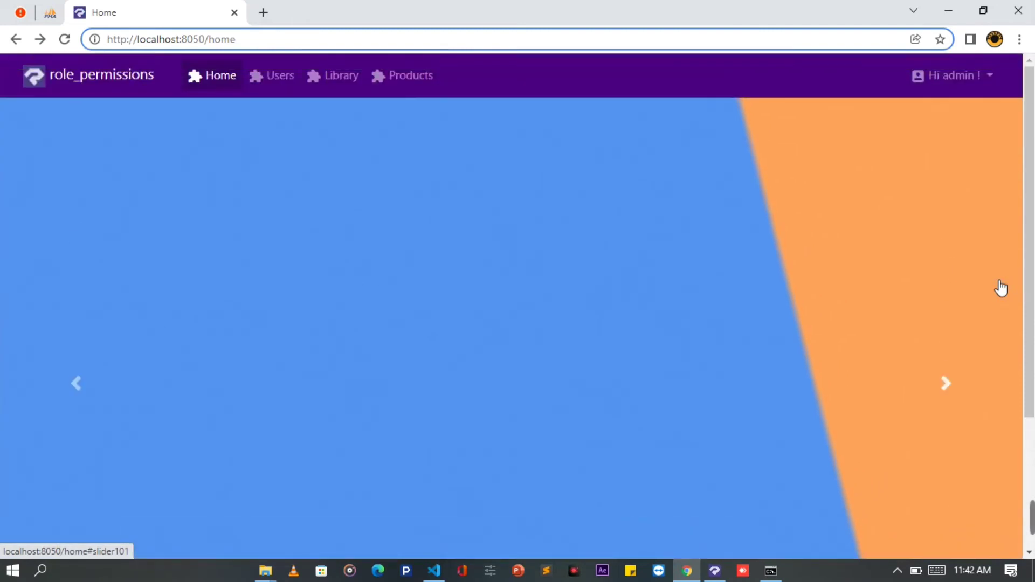
Scroll down the home page to view the carousel with both arrows and the footer
scroll(down, 3)
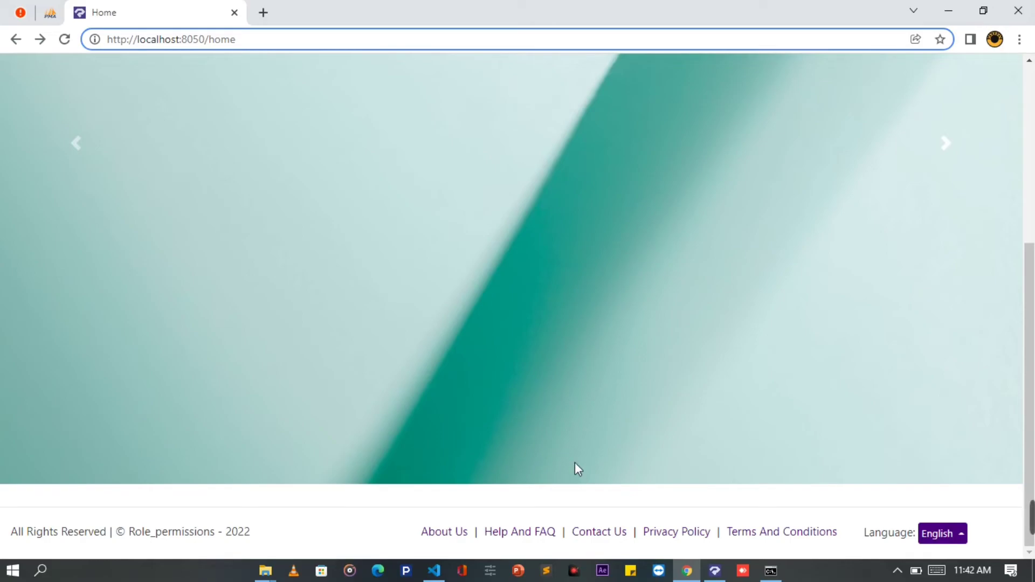
Start an <ol class="carousel-indicators"> list on the blank line inside the carousel in slider.html
click(434, 571)
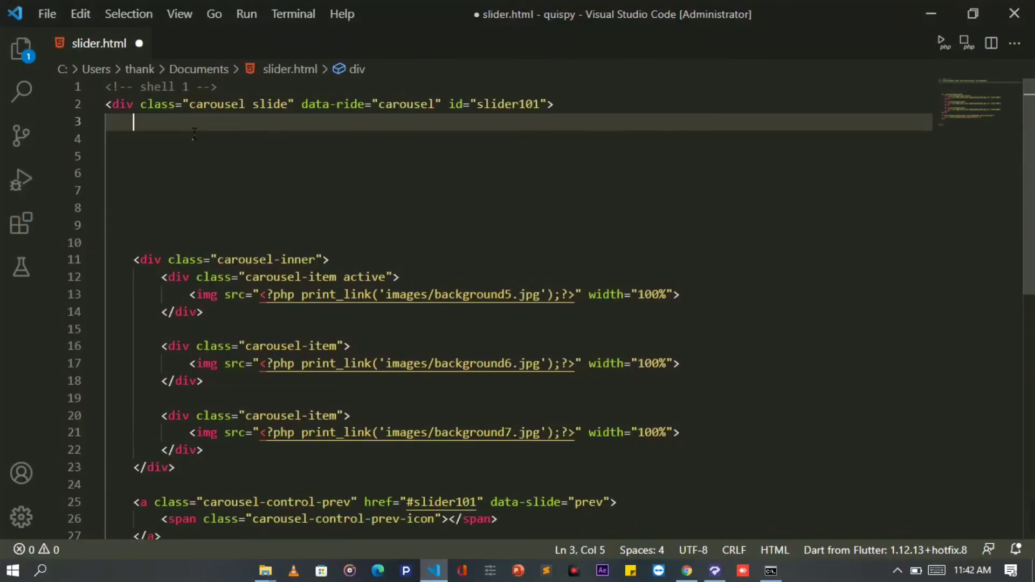
text(<)
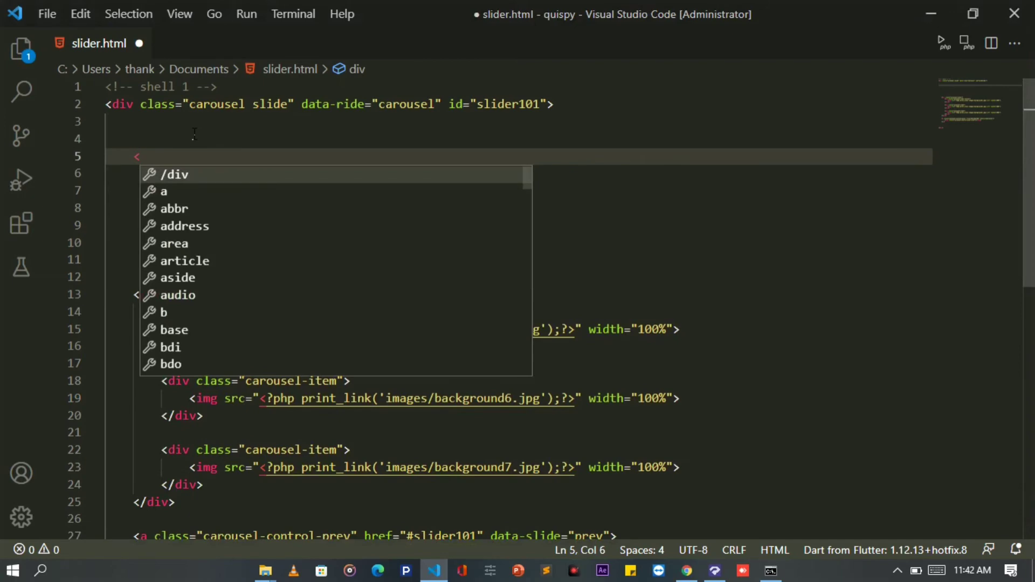
text(ol)
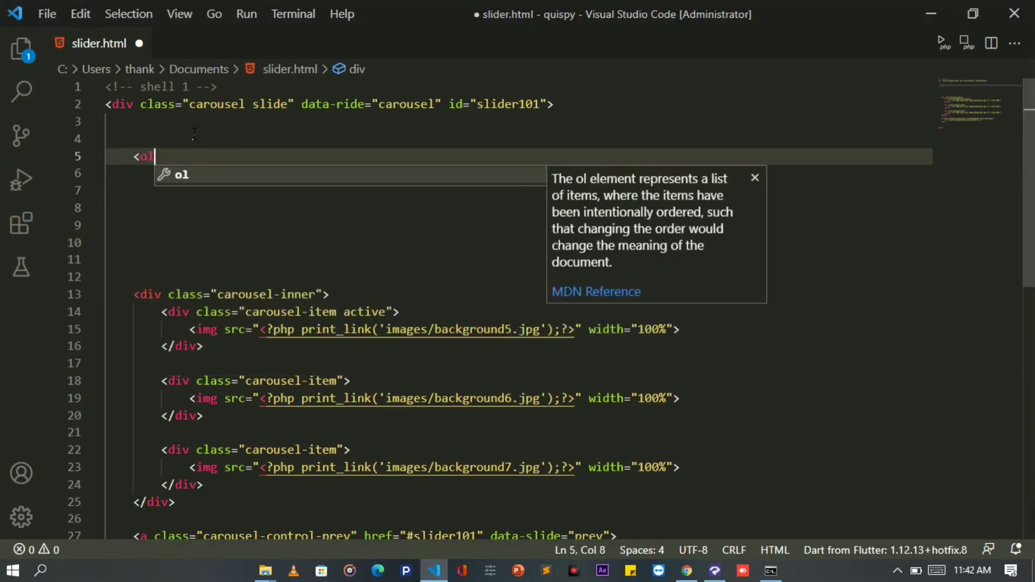
text(class="")
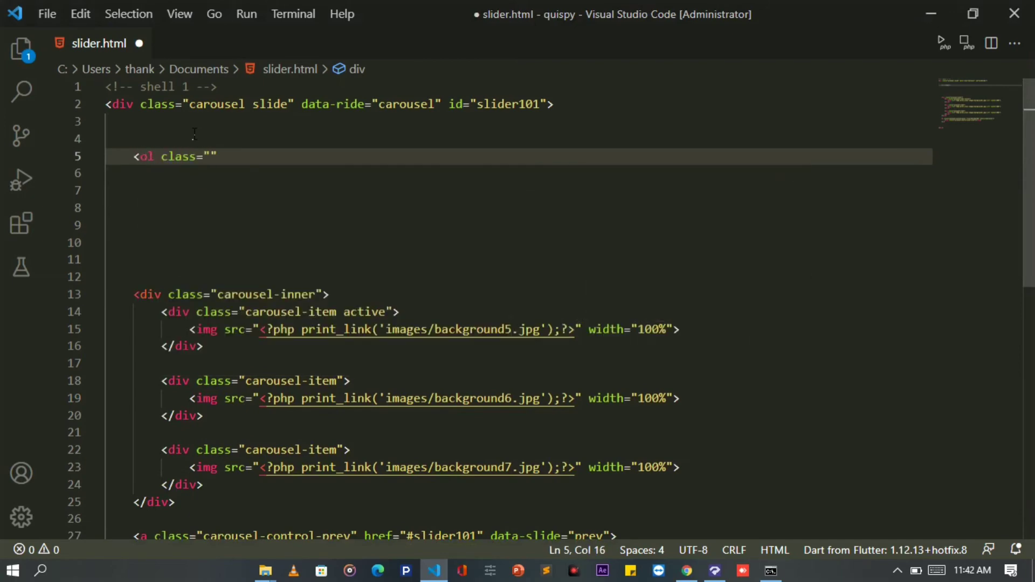
text(coa)
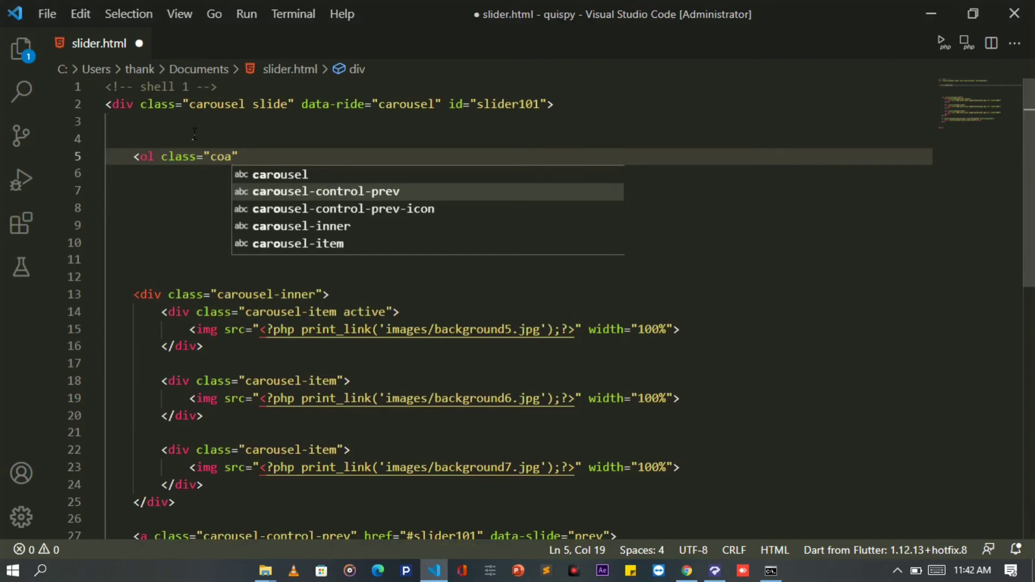
key(Tab)
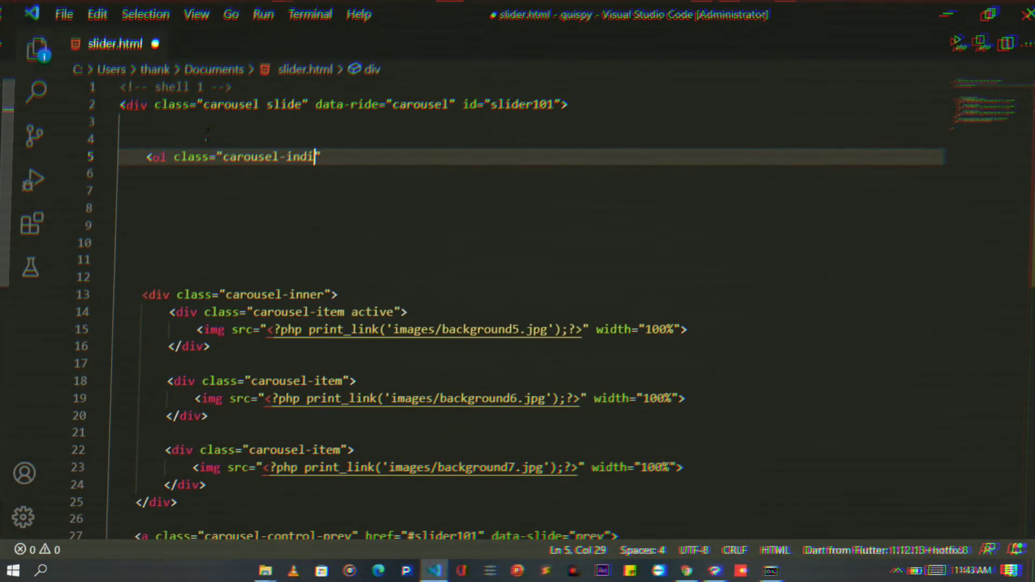
text(ators">)
click(530, 174)
text(<)
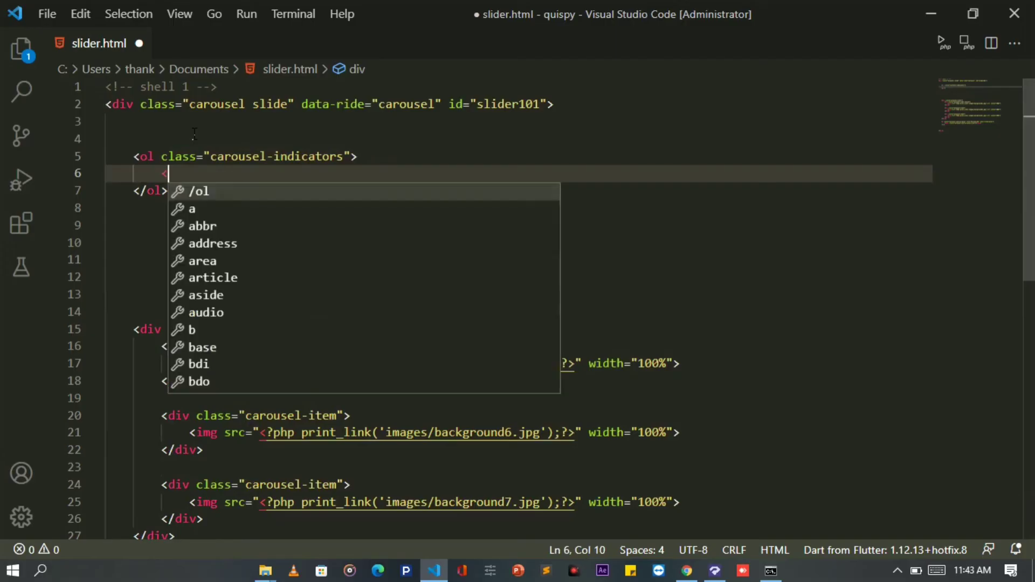
Add an <li data-target="#slider101"> indicator item with a class attribute
text(li ></li>)
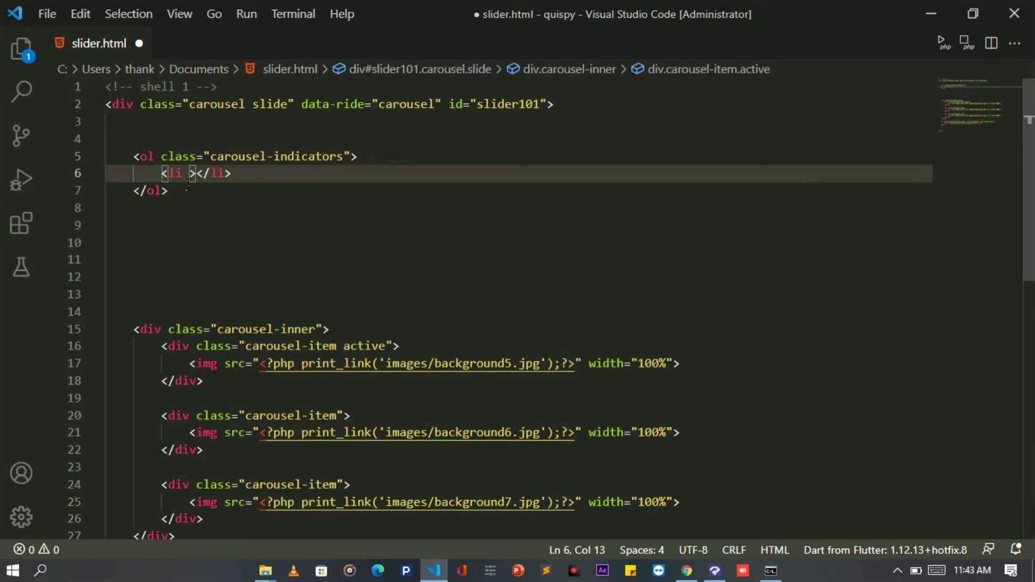
text(data-target)
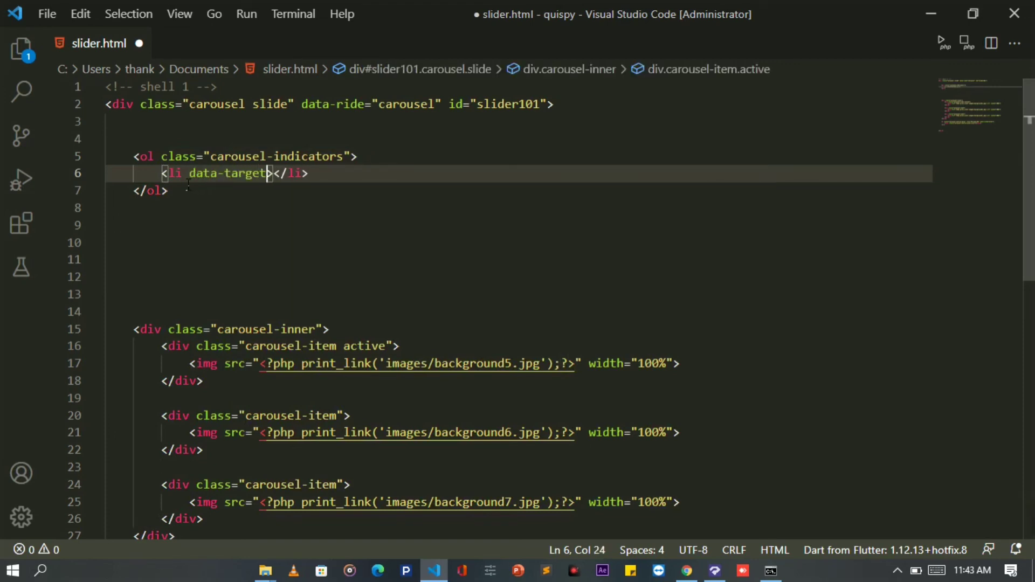
text(="")
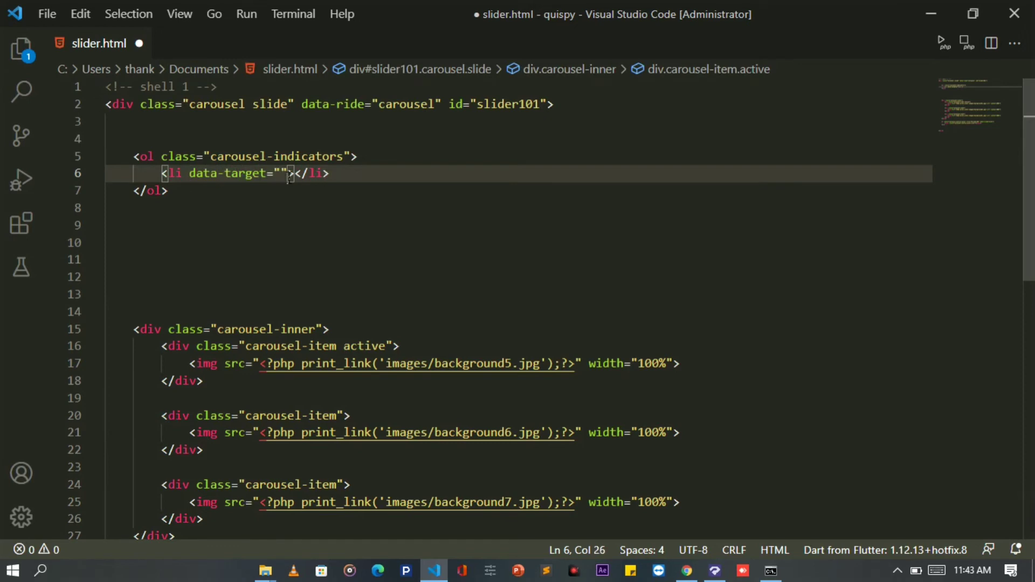
text(#slider101)
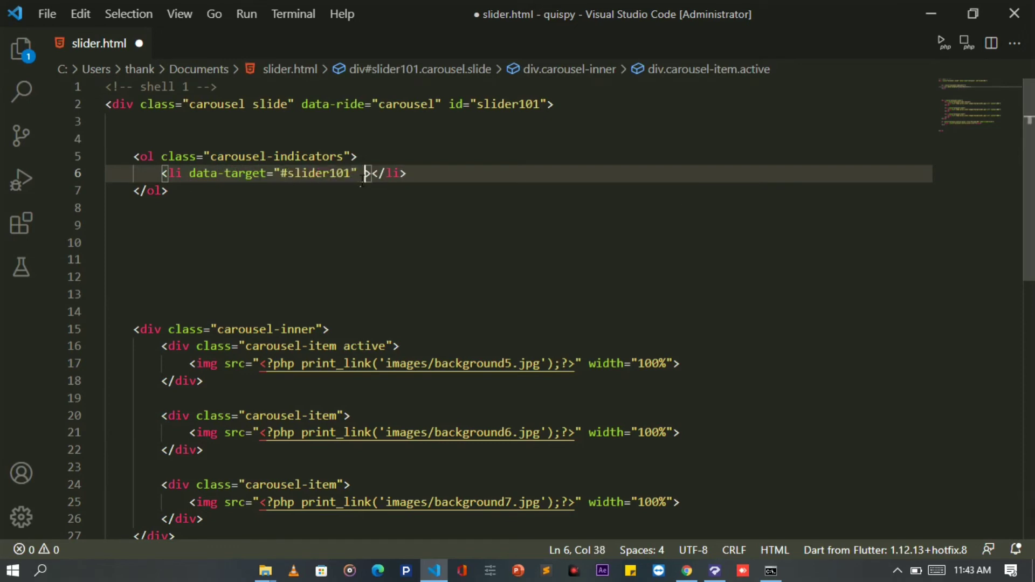
text(class="")
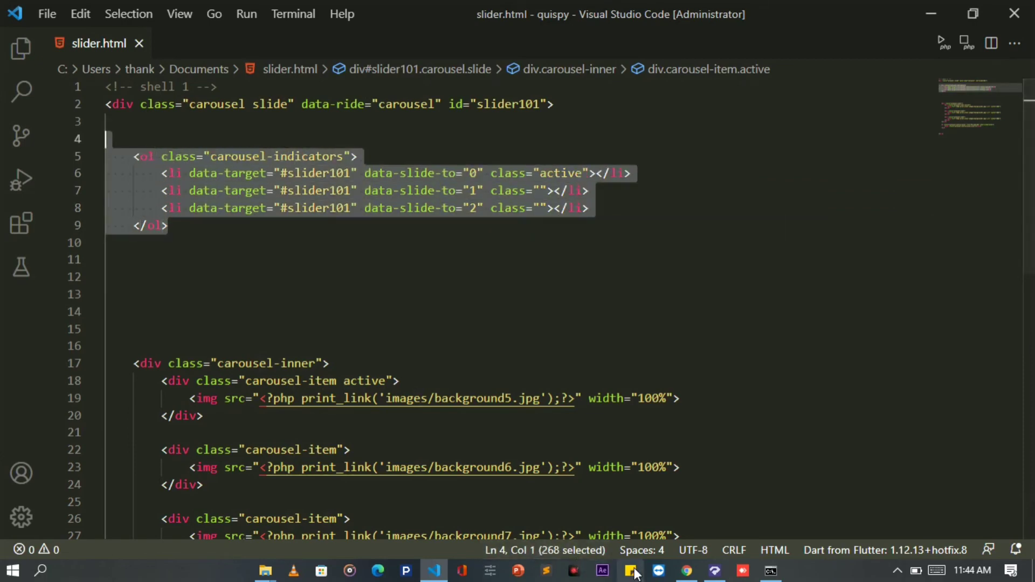
Paste the <ol class="carousel-indicators"> block into the CustomCode editor, then return to Chrome
click(632, 571)
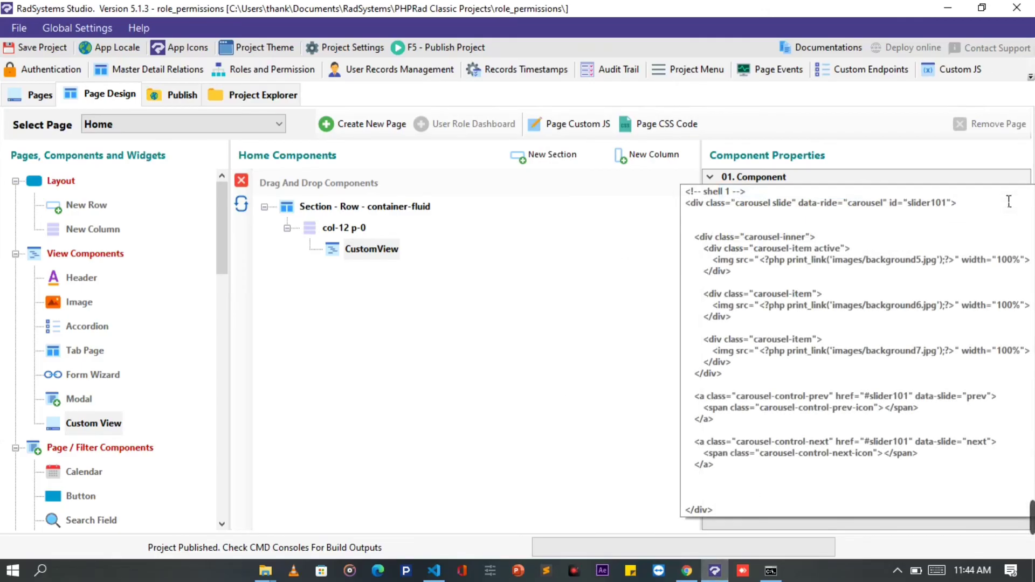
click(1009, 201)
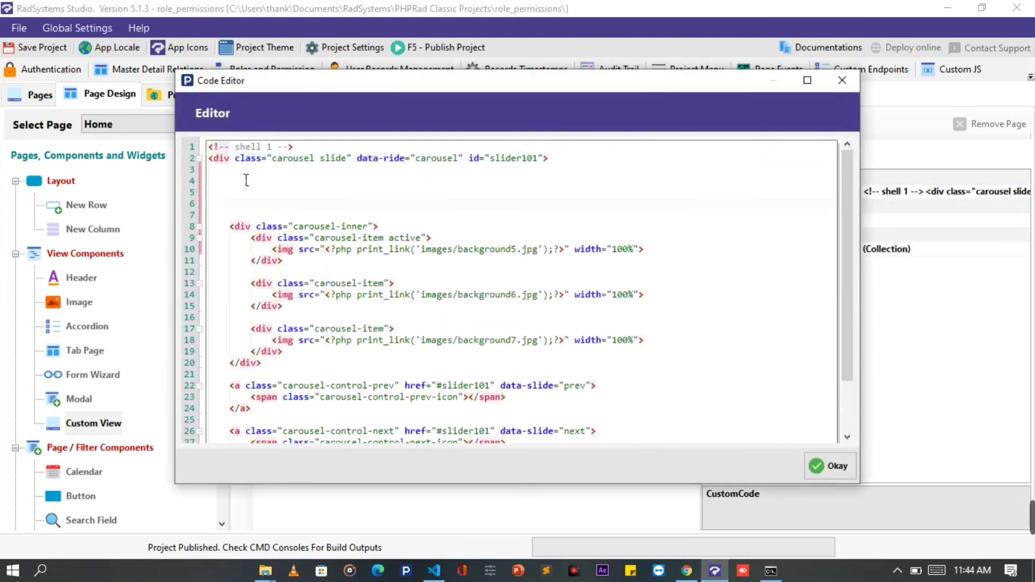
text(<ol class="carousel-indicators">)
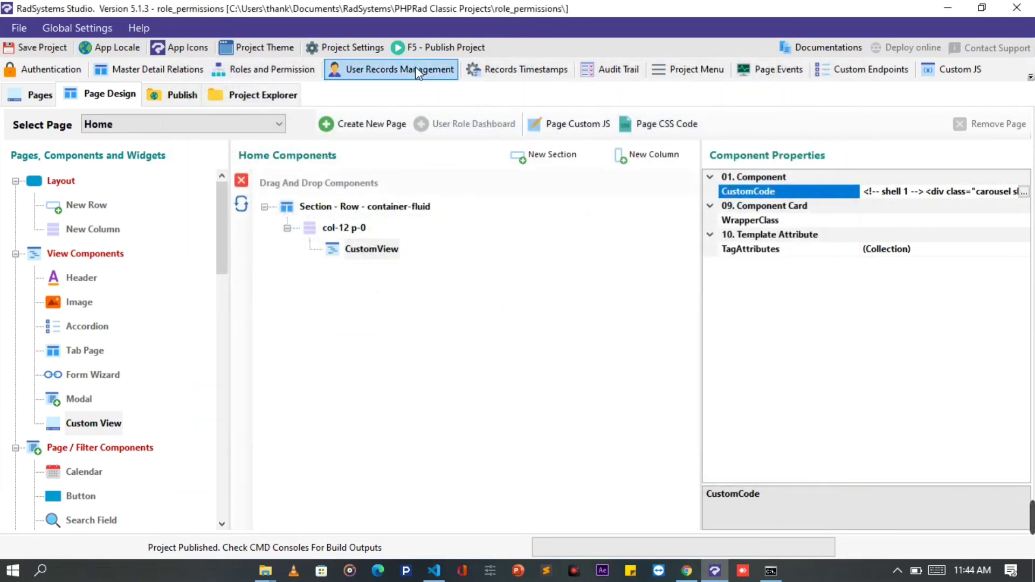
click(685, 572)
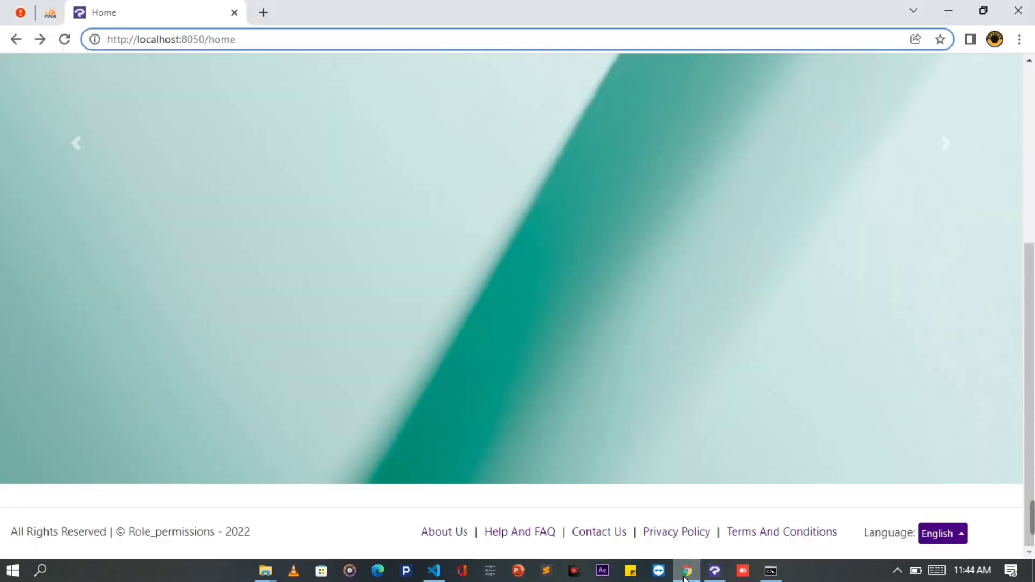